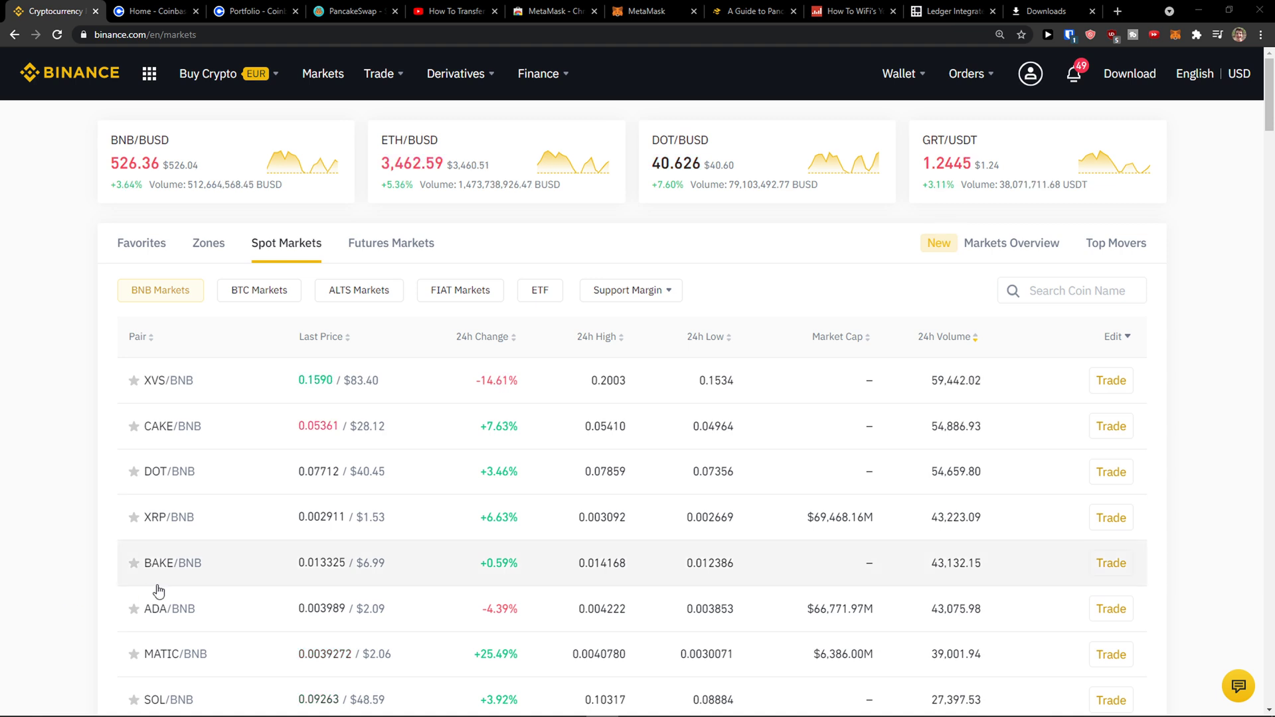
mouse_move(127, 578)
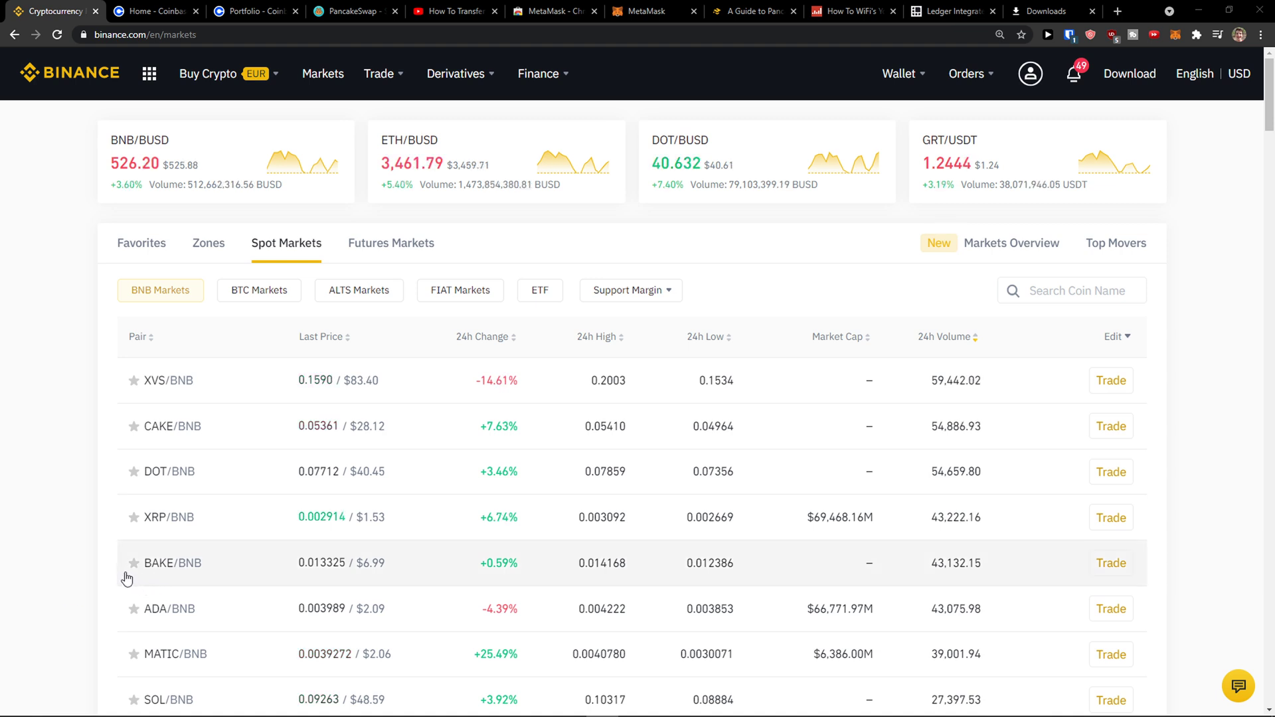
mouse_move(65, 579)
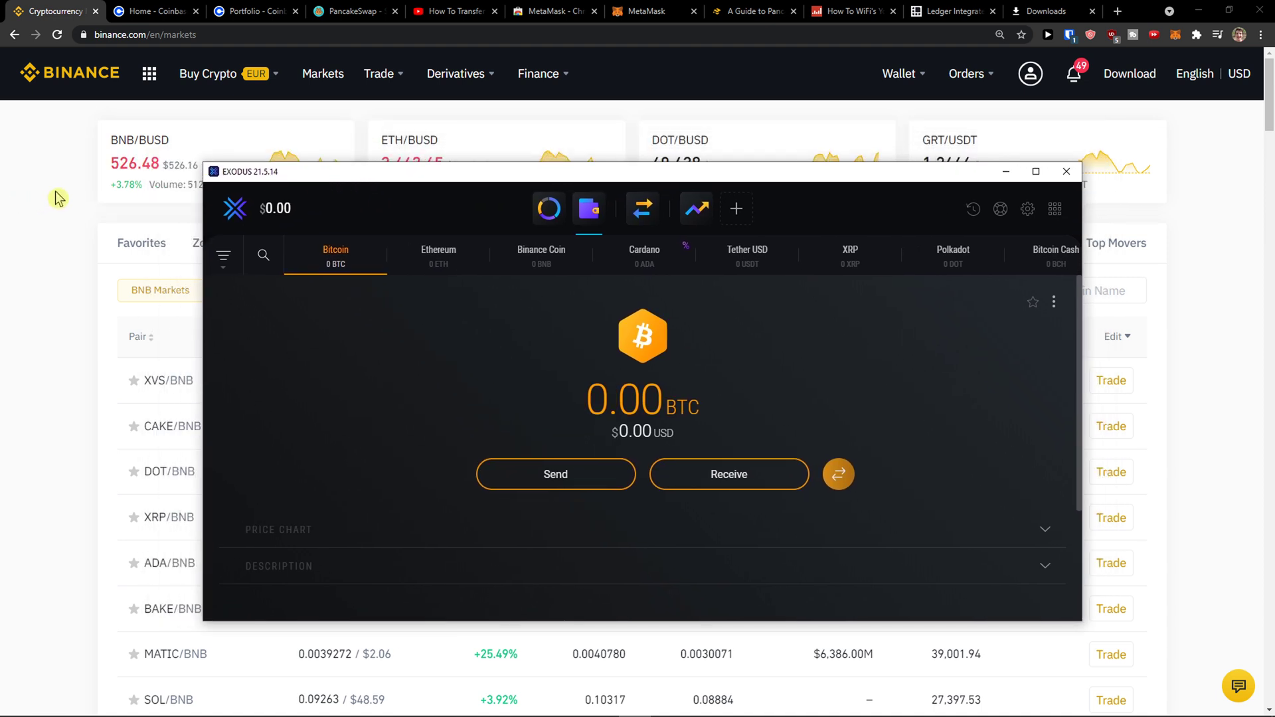
Open the Wallet Overview page from the top-bar Wallet menu
left_click(899, 73)
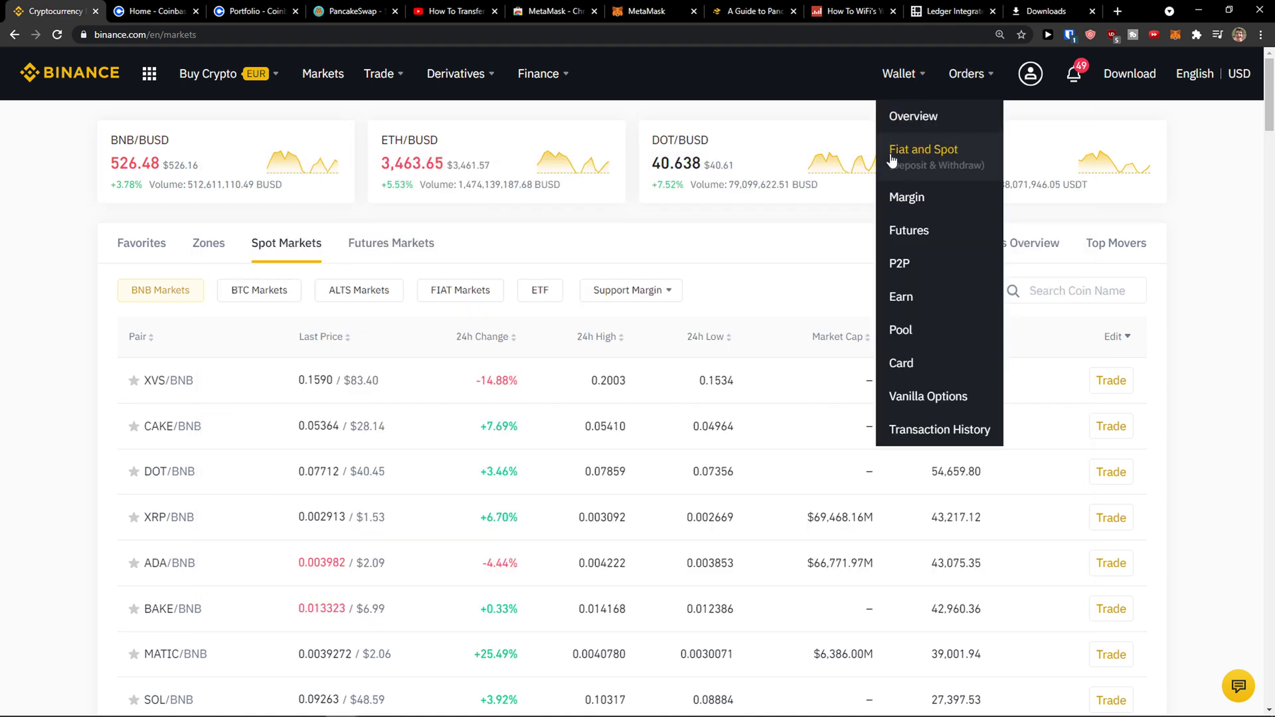
mouse_move(913, 116)
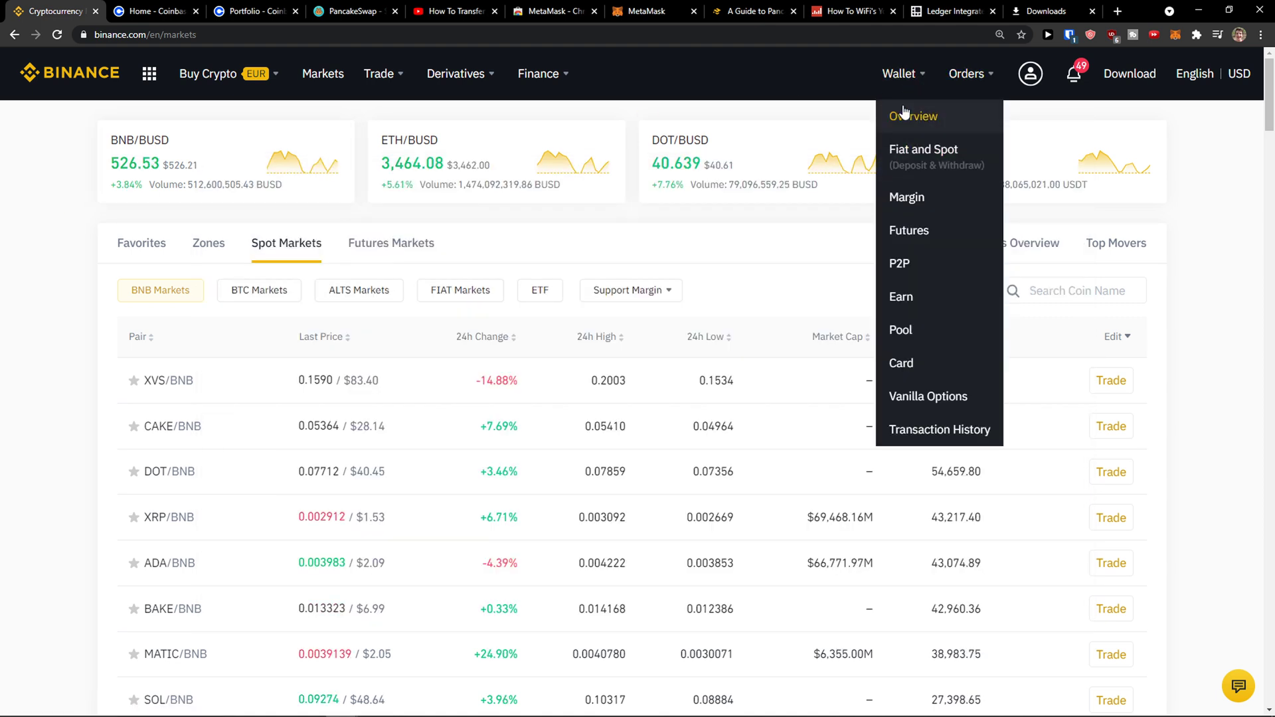
left_click(913, 115)
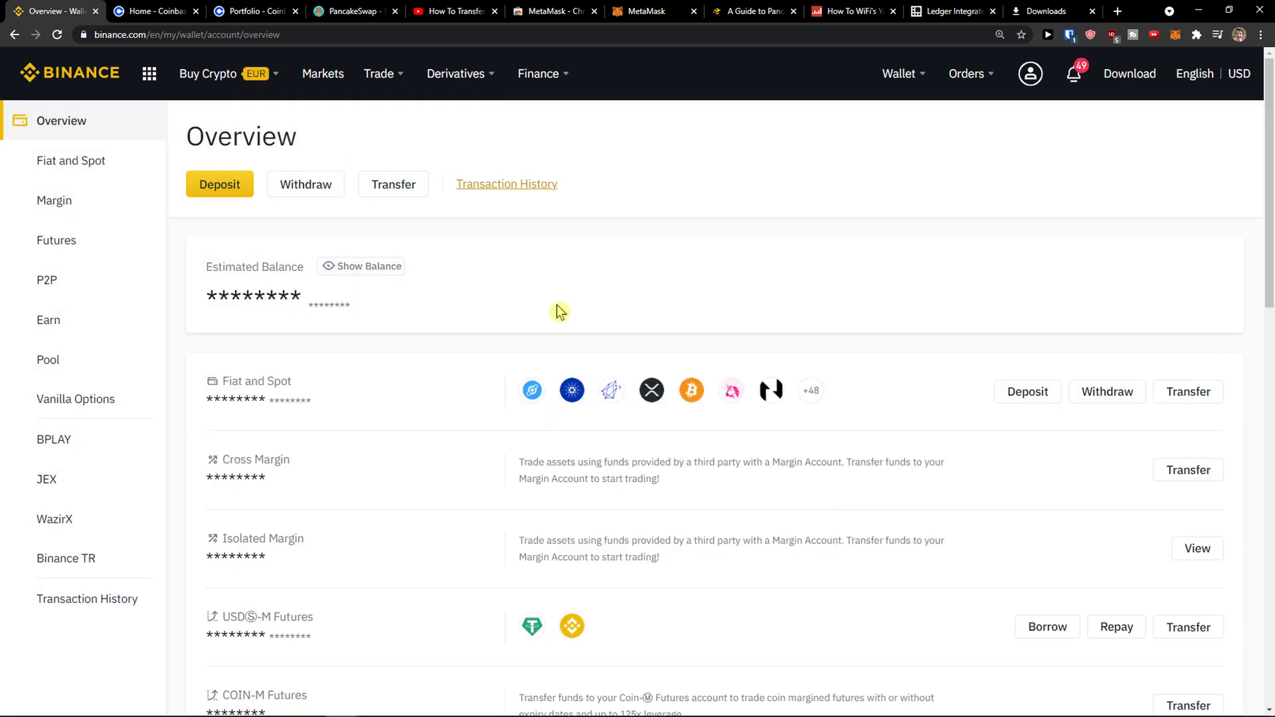
mouse_move(395, 403)
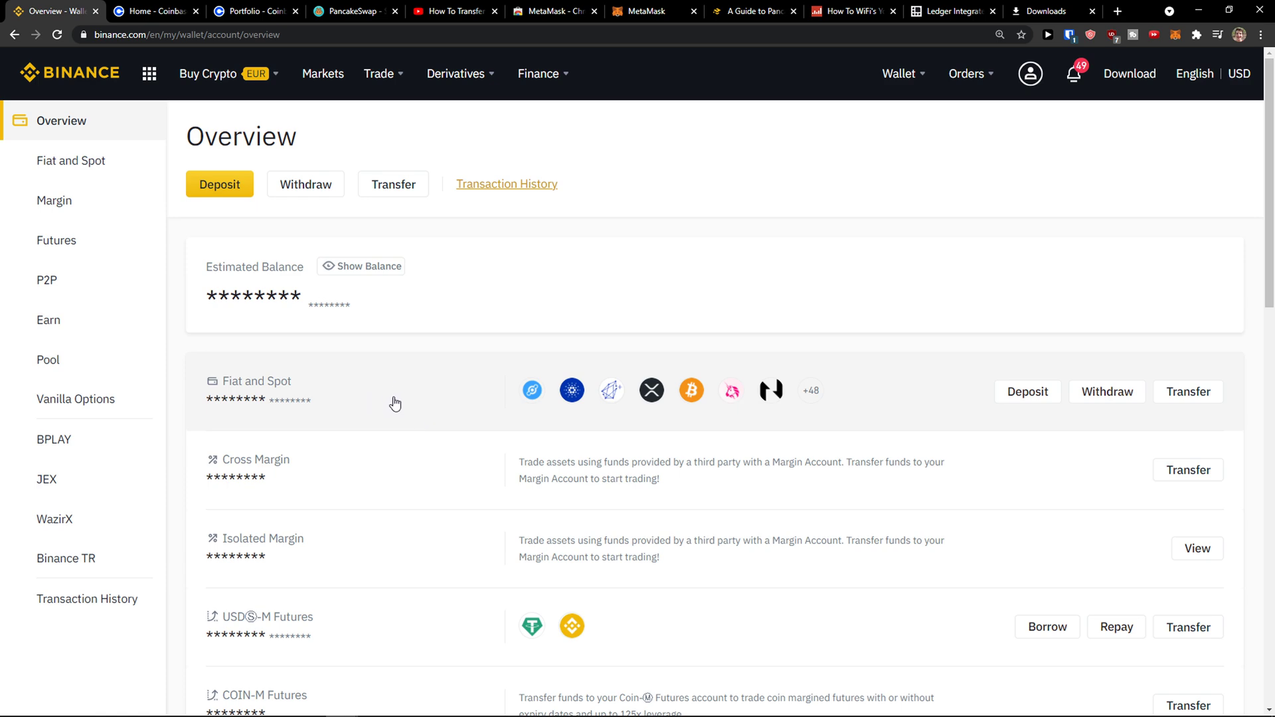
Open the Fiat and Spot wallet and scroll through its USDT, BNB, ETH and BTC balances
left_click(71, 160)
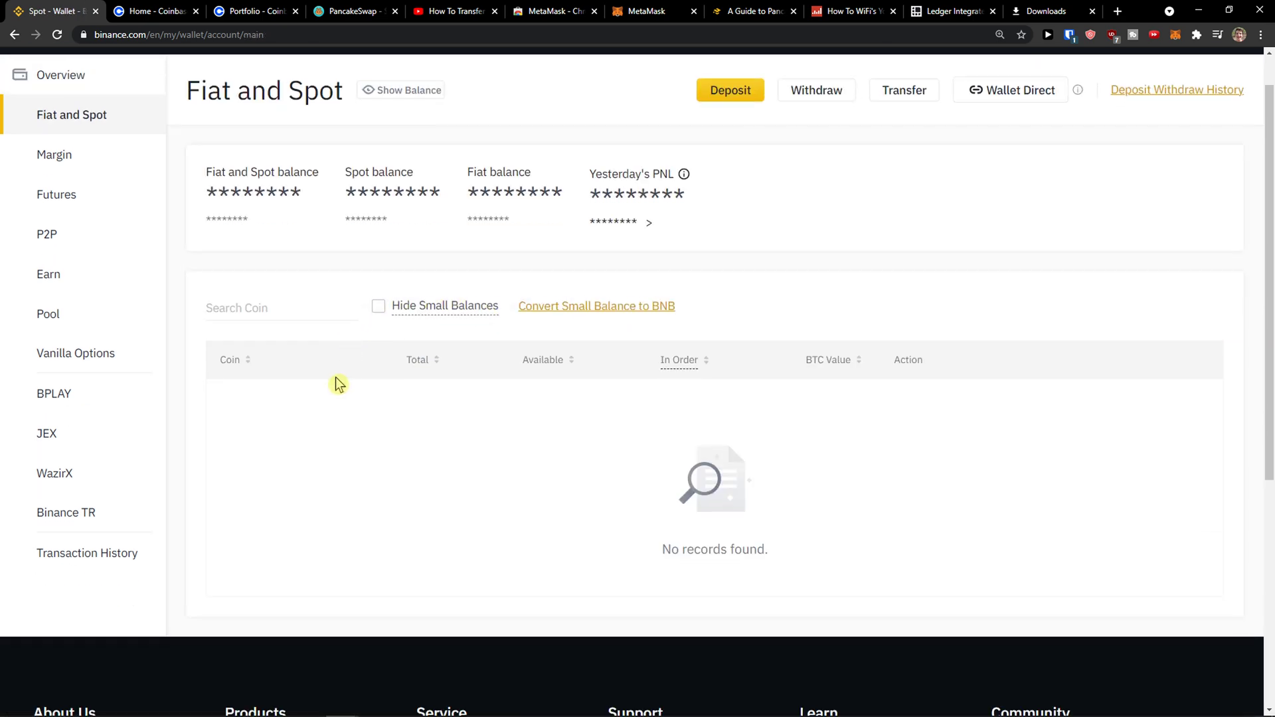
scroll("down", 3)
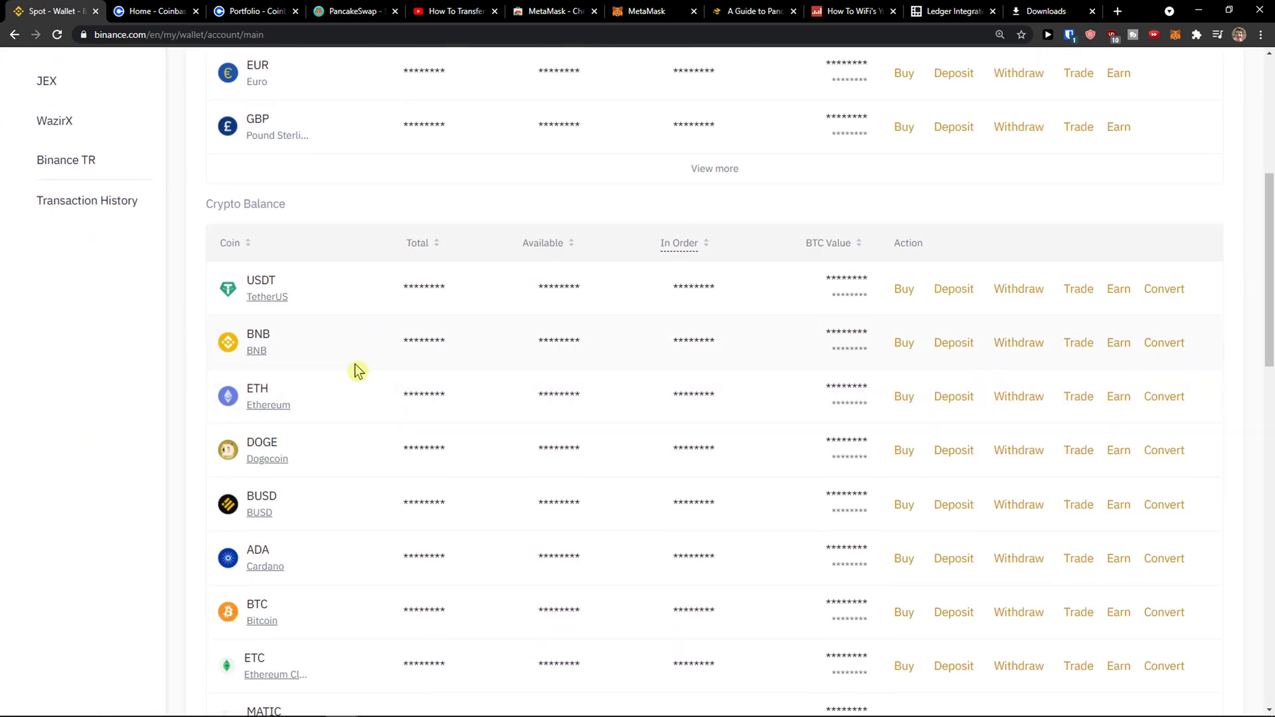
scroll("down", 3)
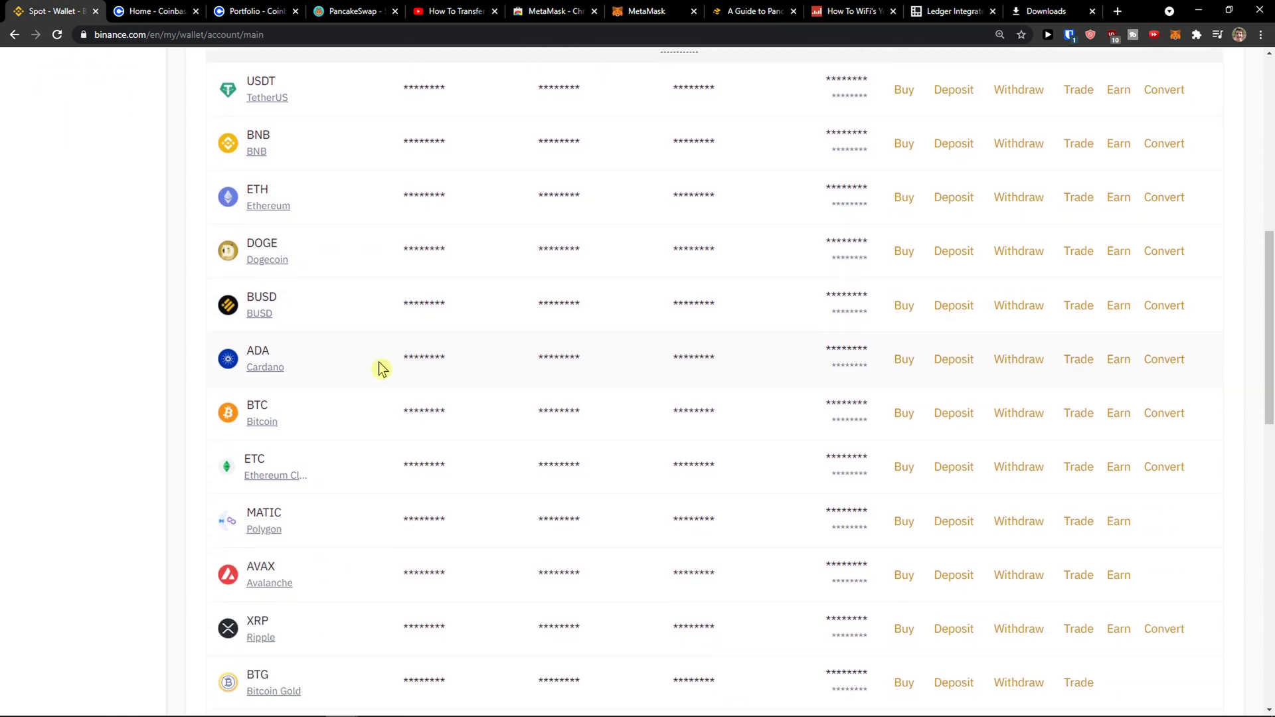
scroll("up", 3)
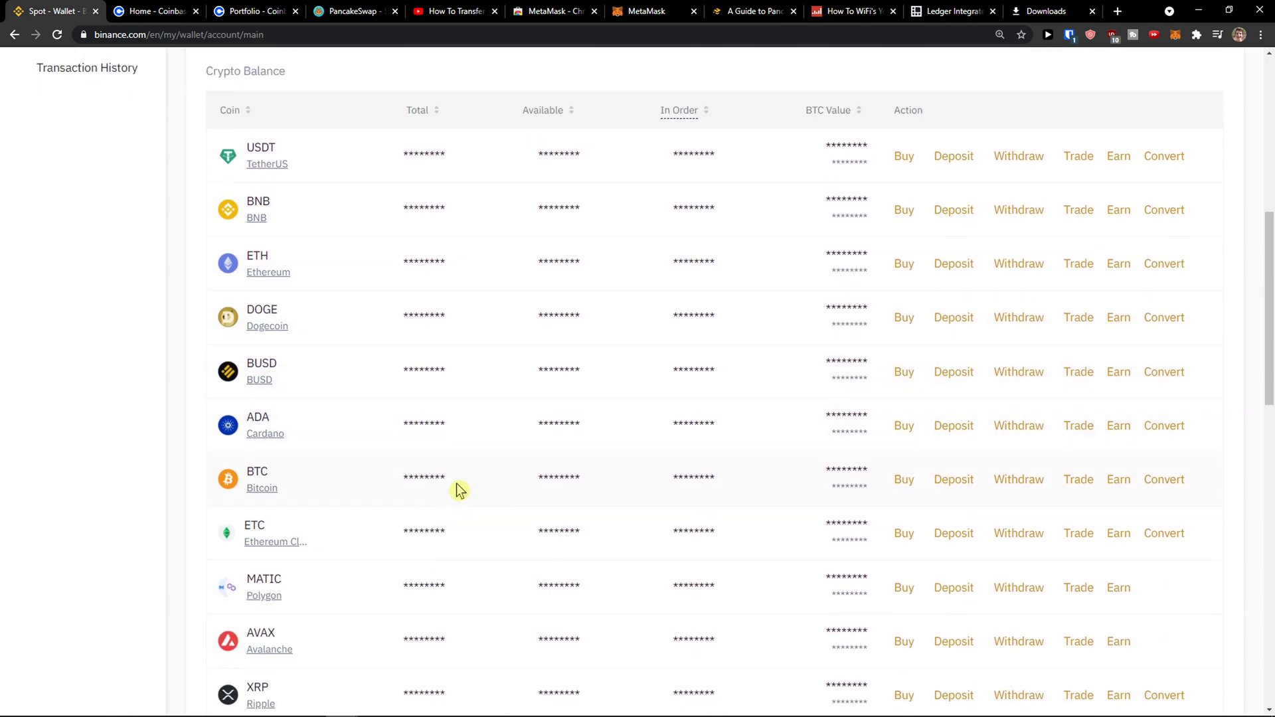
mouse_move(561, 496)
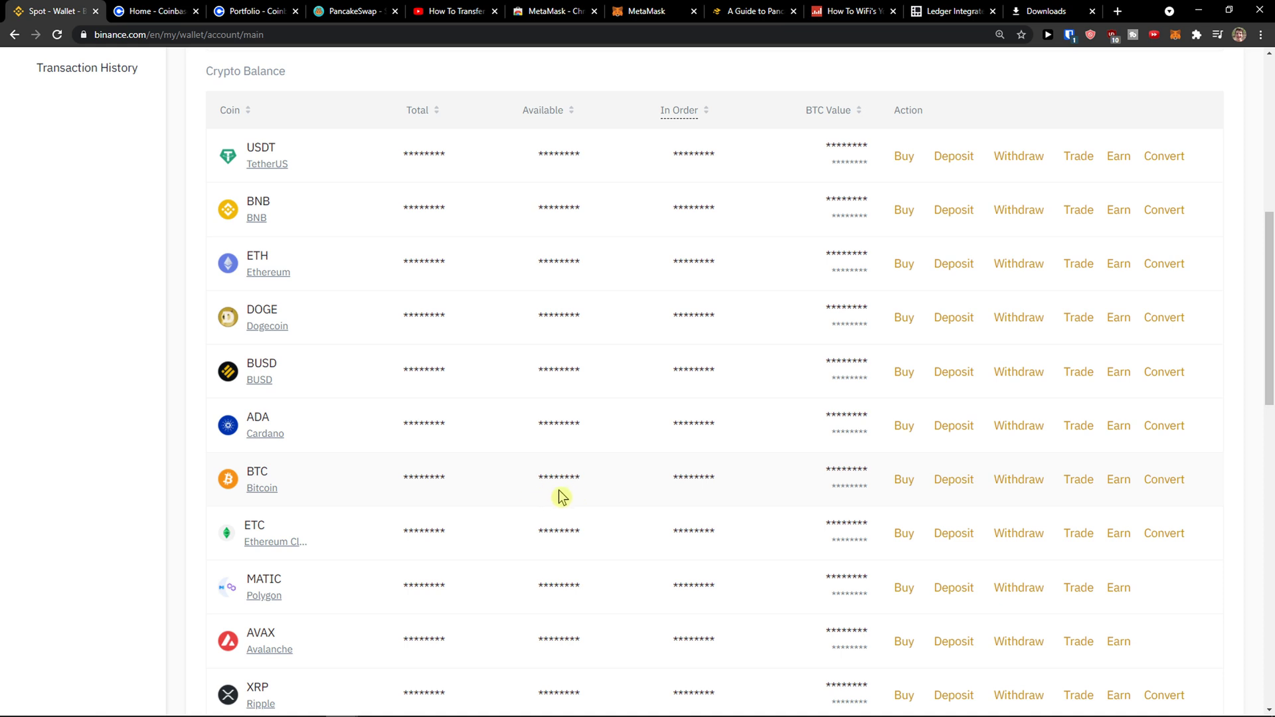
mouse_move(1018, 479)
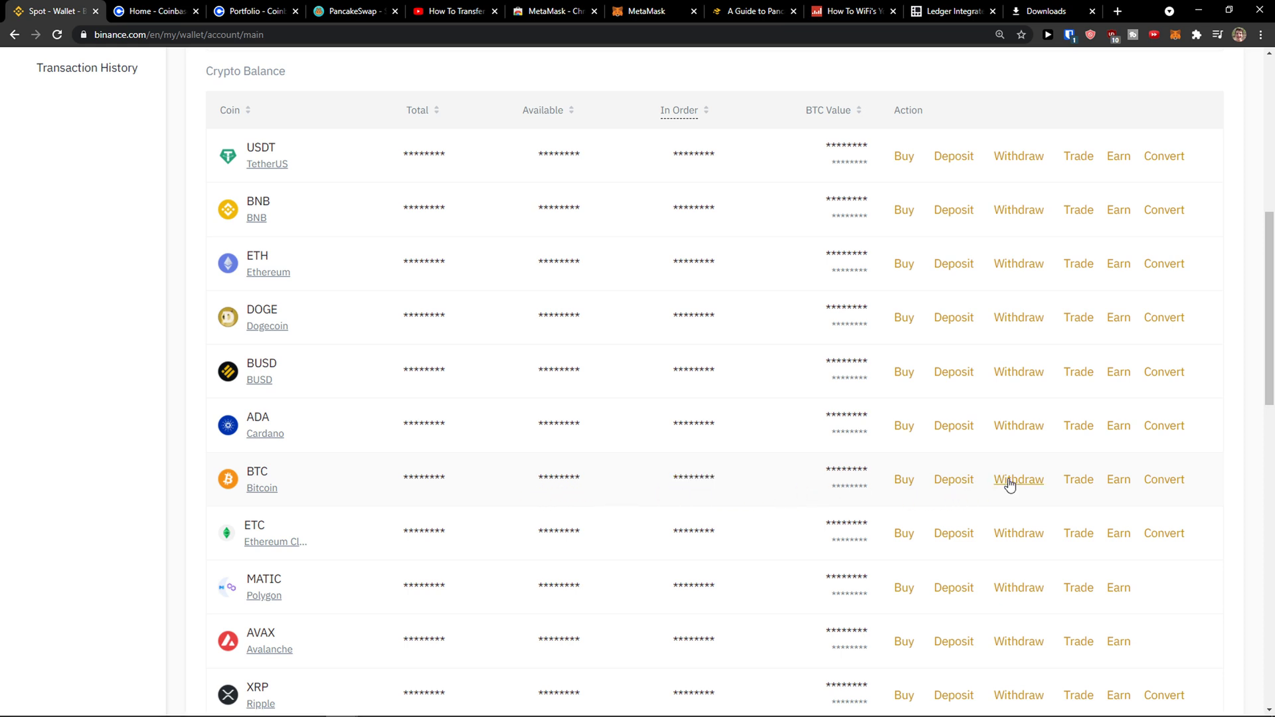
Start a Bitcoin withdrawal from the BTC row and choose New Address
left_click(1018, 478)
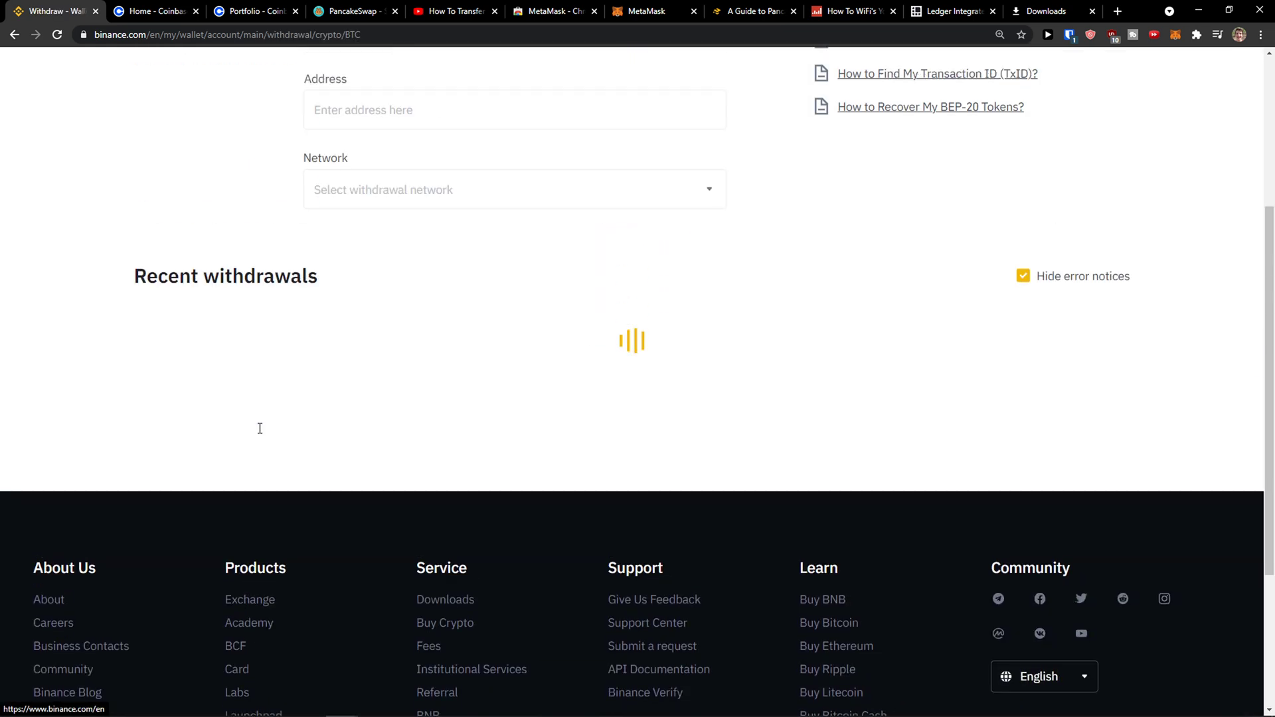
scroll("up", 3)
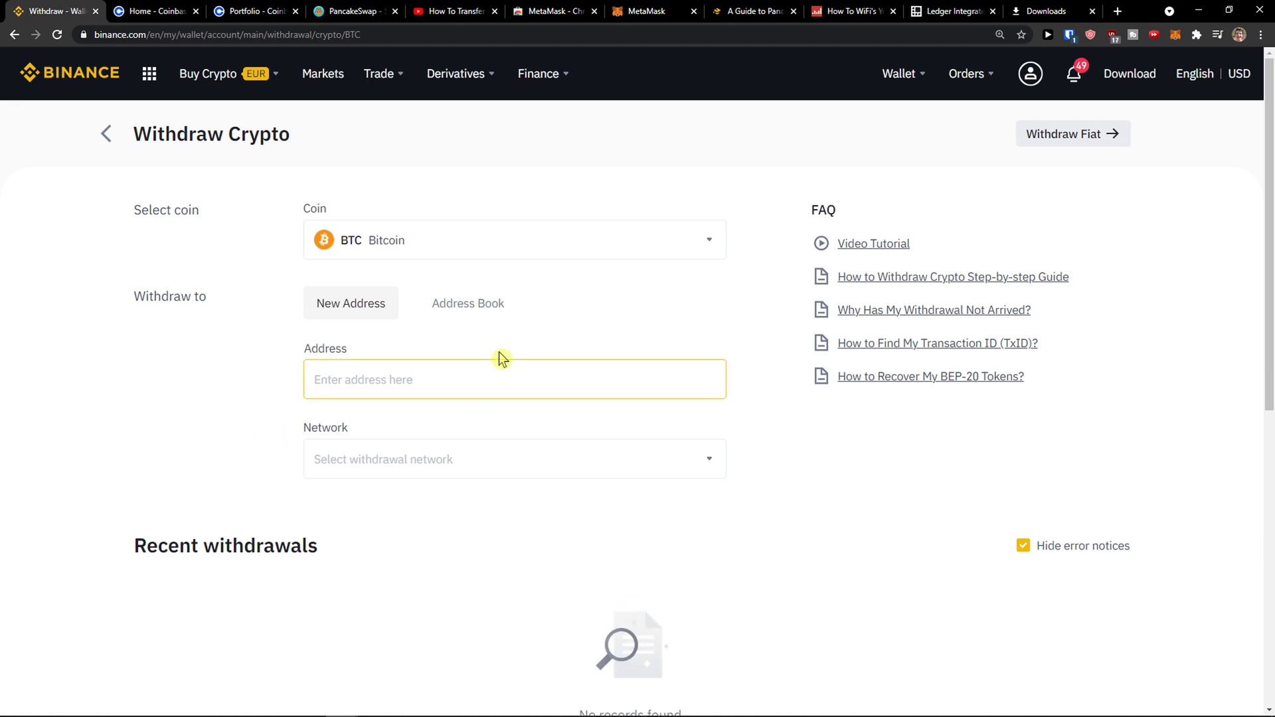
mouse_move(208, 225)
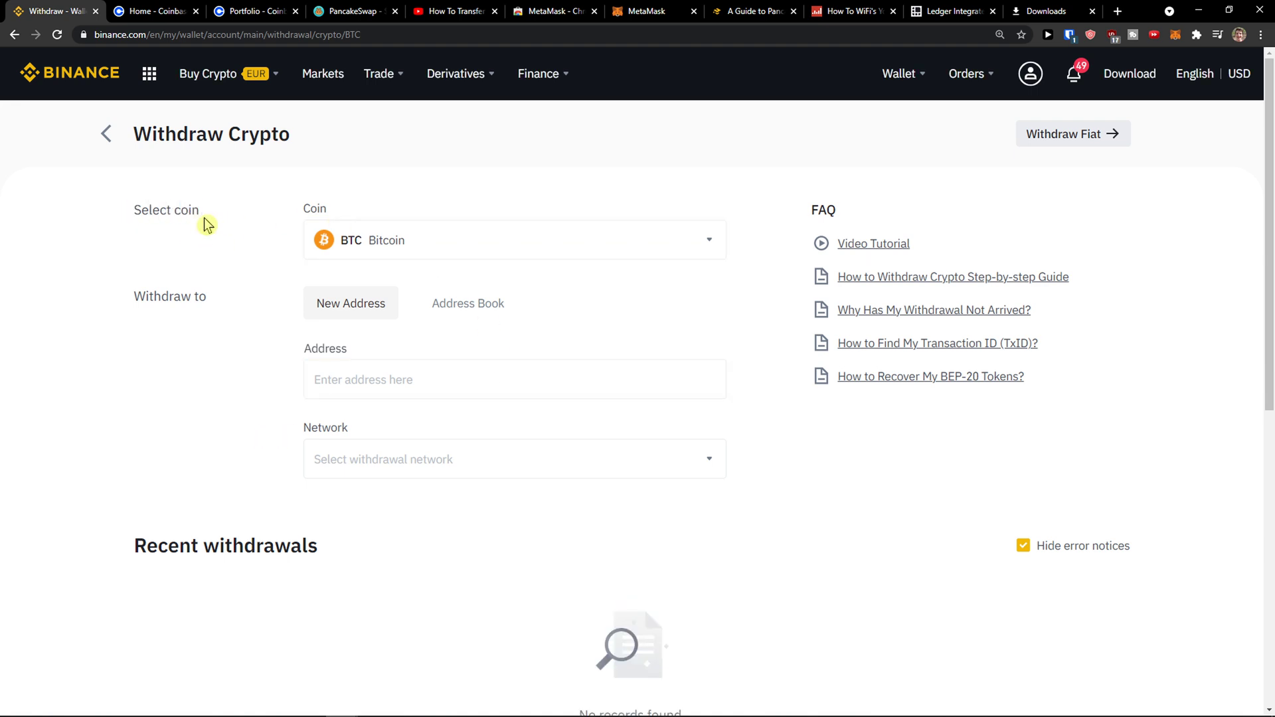
mouse_move(233, 252)
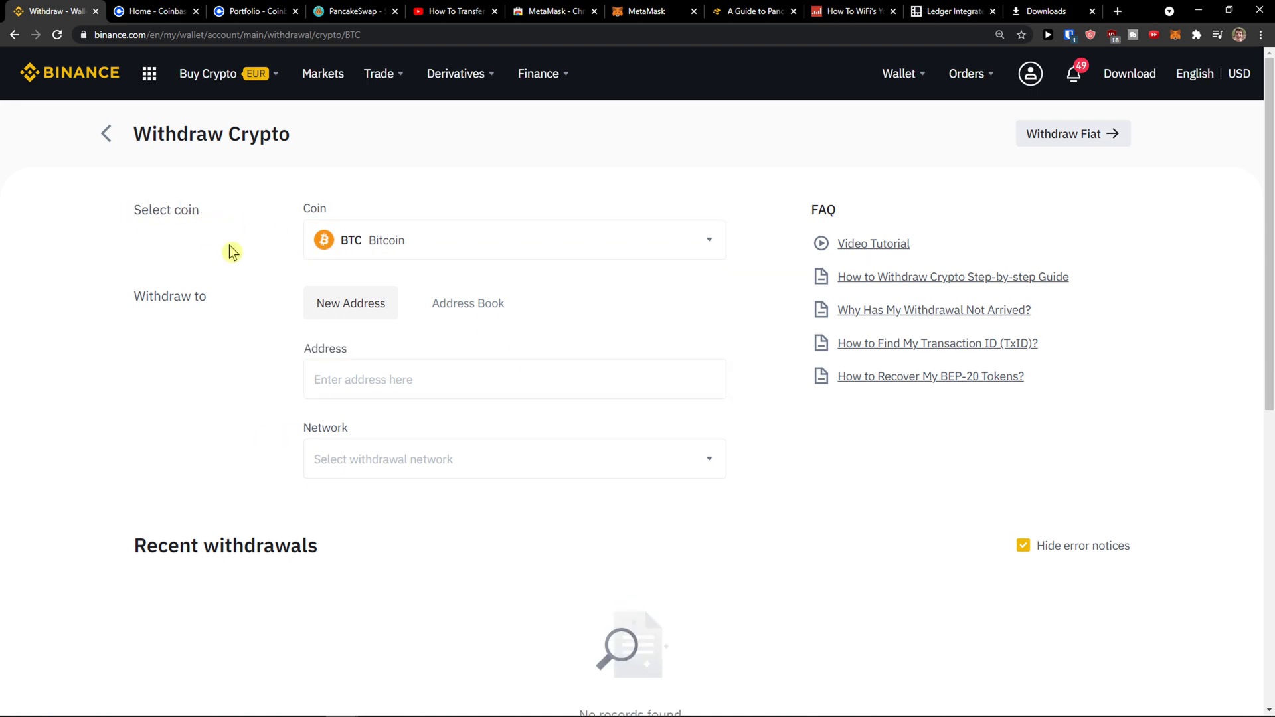
mouse_move(351, 313)
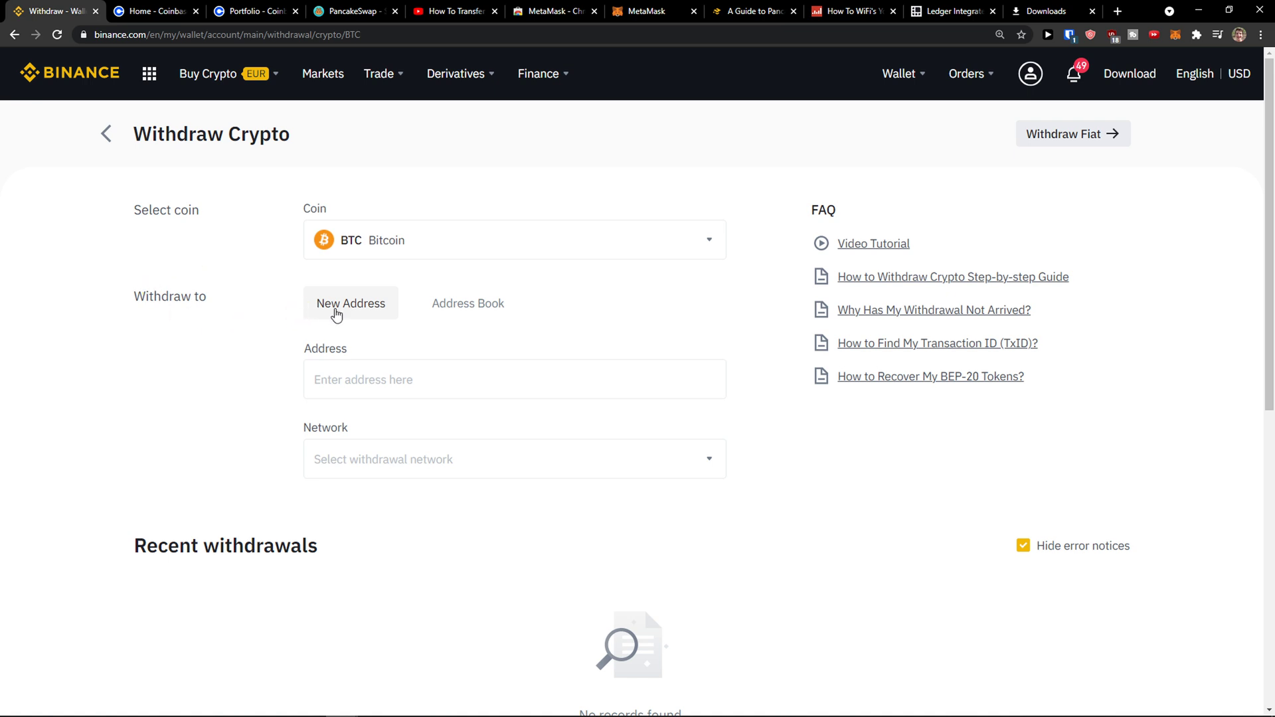
left_click(513, 379)
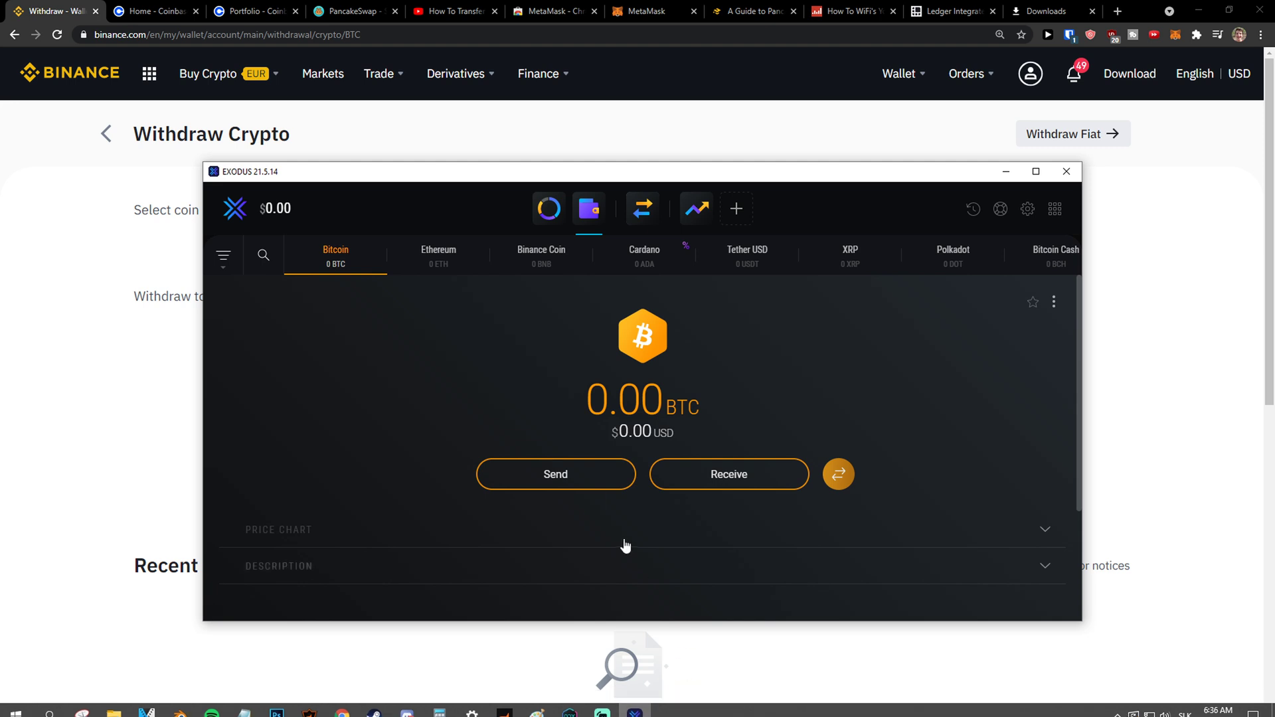
mouse_move(588, 209)
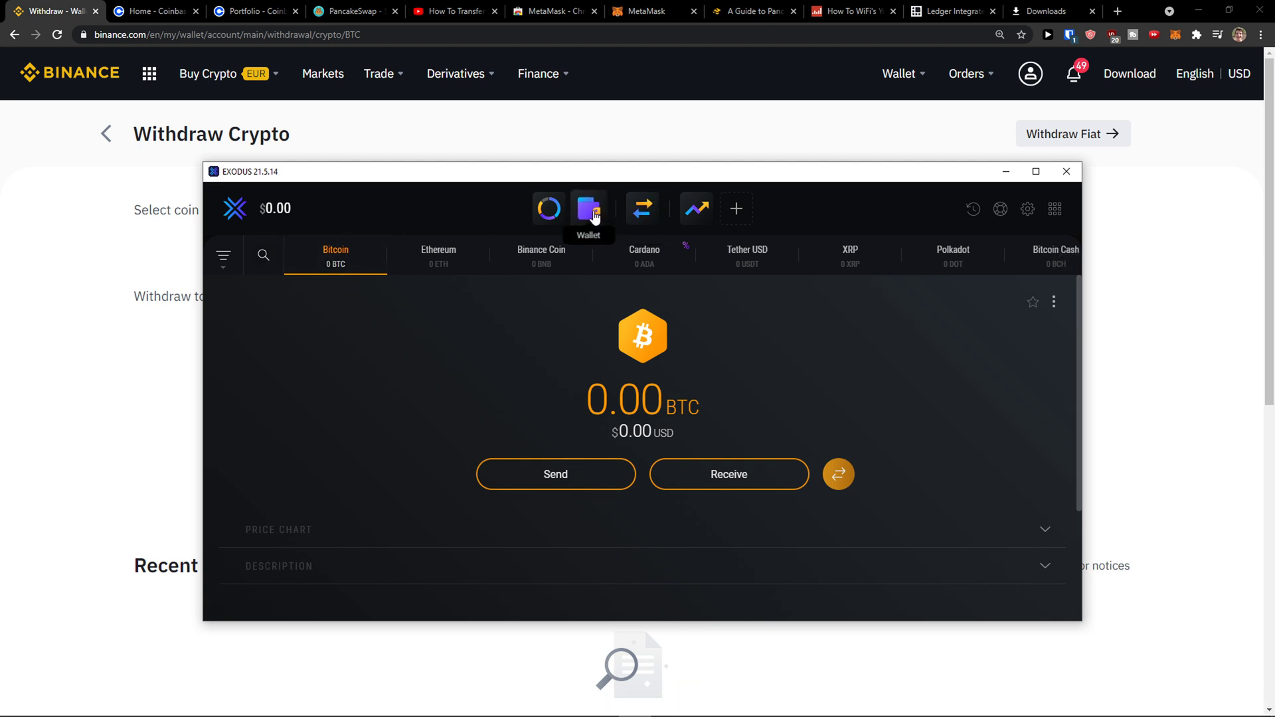
mouse_move(660, 506)
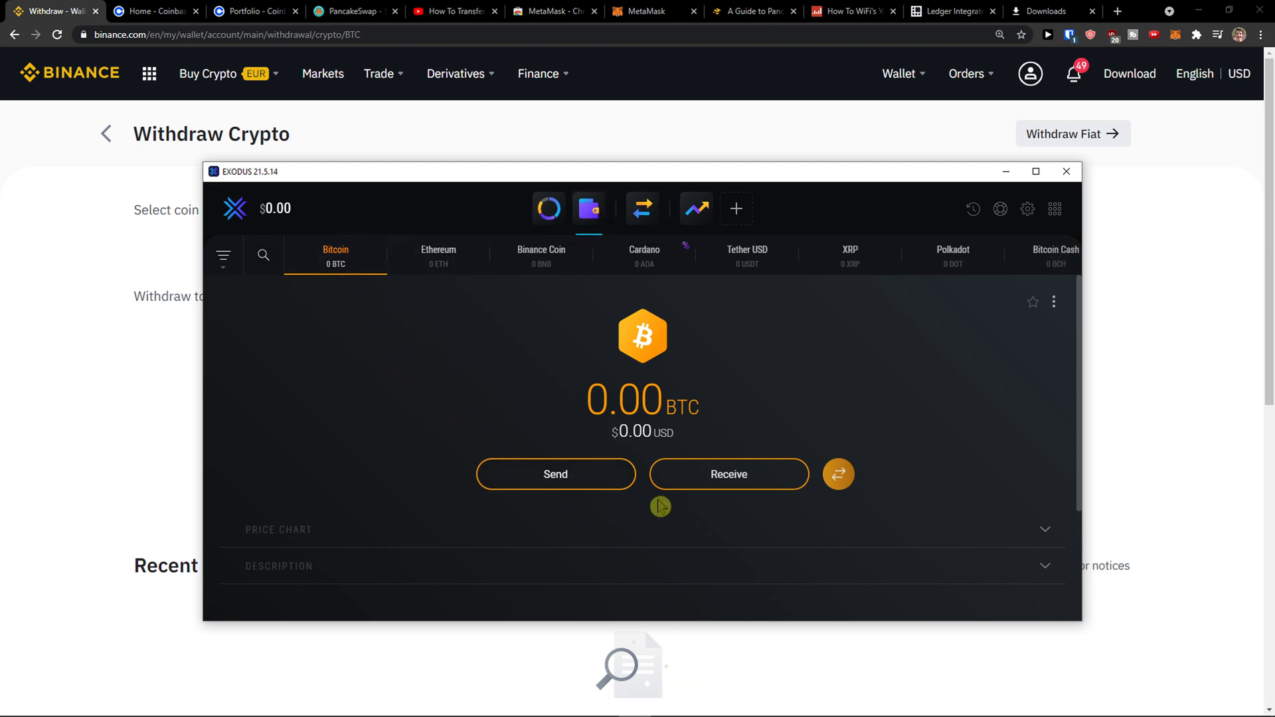
Show the Exodus Bitcoin receive address and copy it
left_click(728, 474)
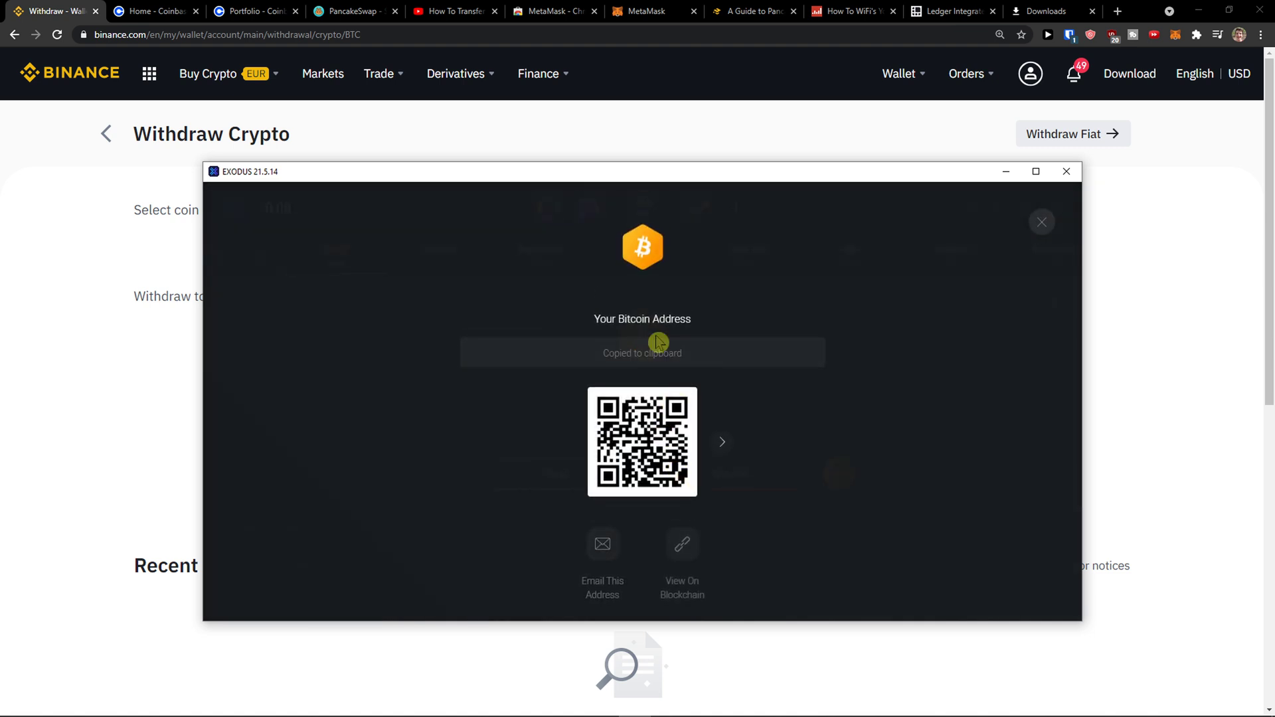
left_click(1065, 171)
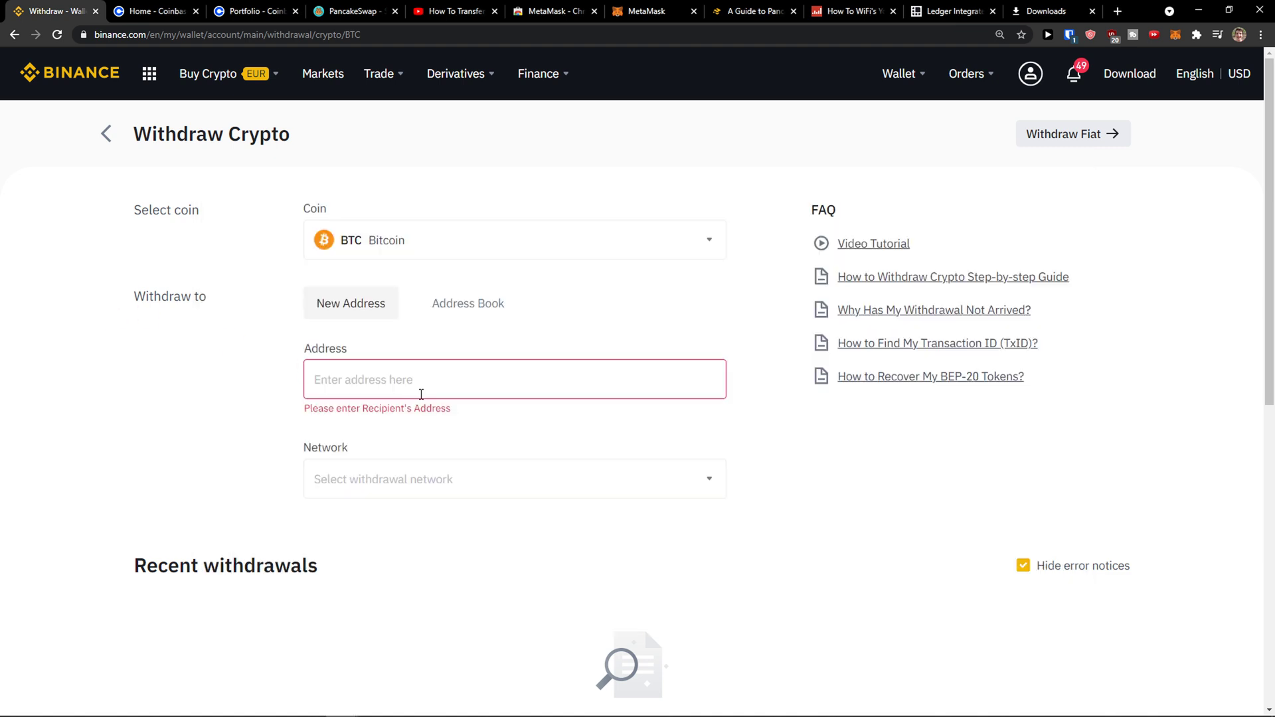
type("bc1qfgujplckn7qnl6xdw8xq2gzj94q97tc64eplus")
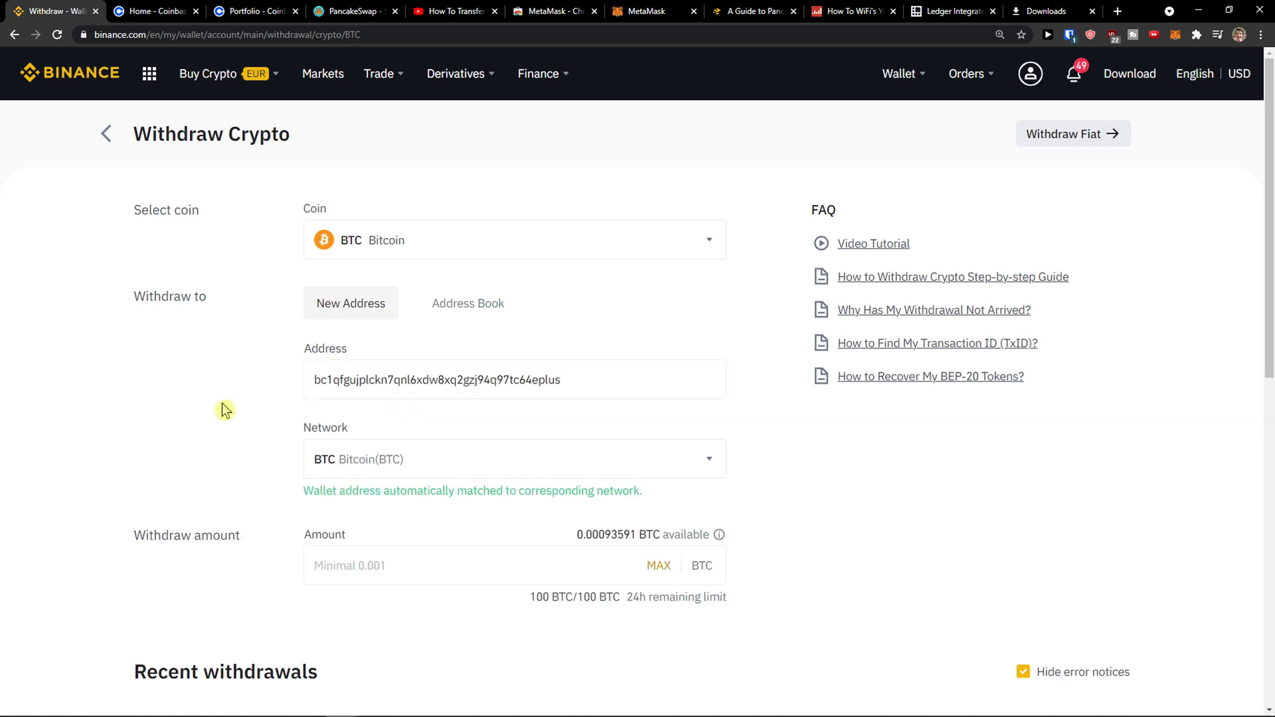
scroll("down", 3)
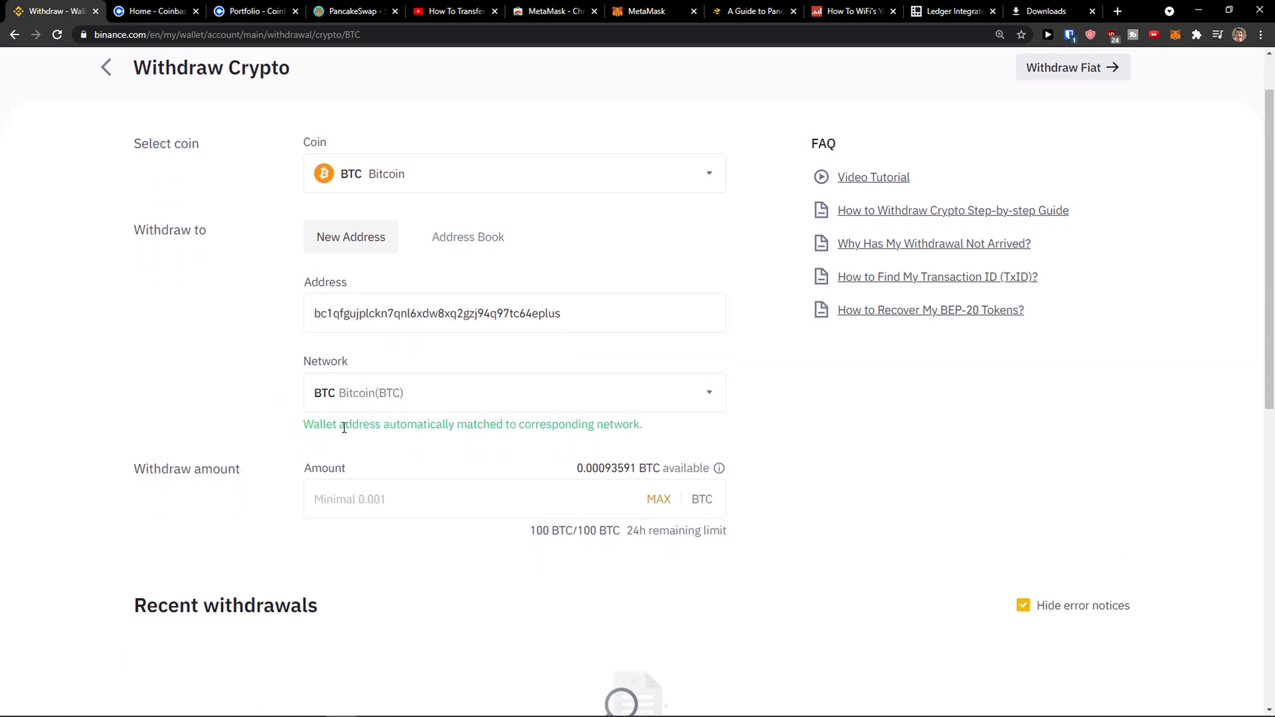
mouse_move(583, 427)
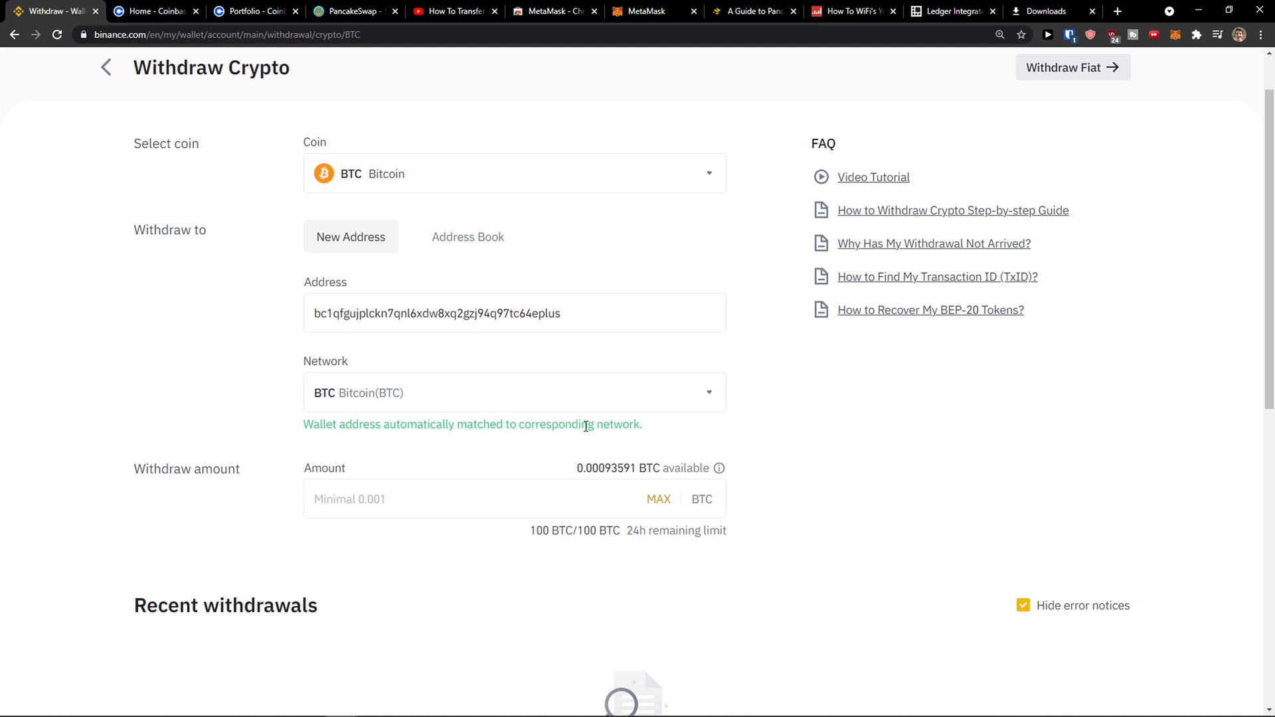
left_click(658, 499)
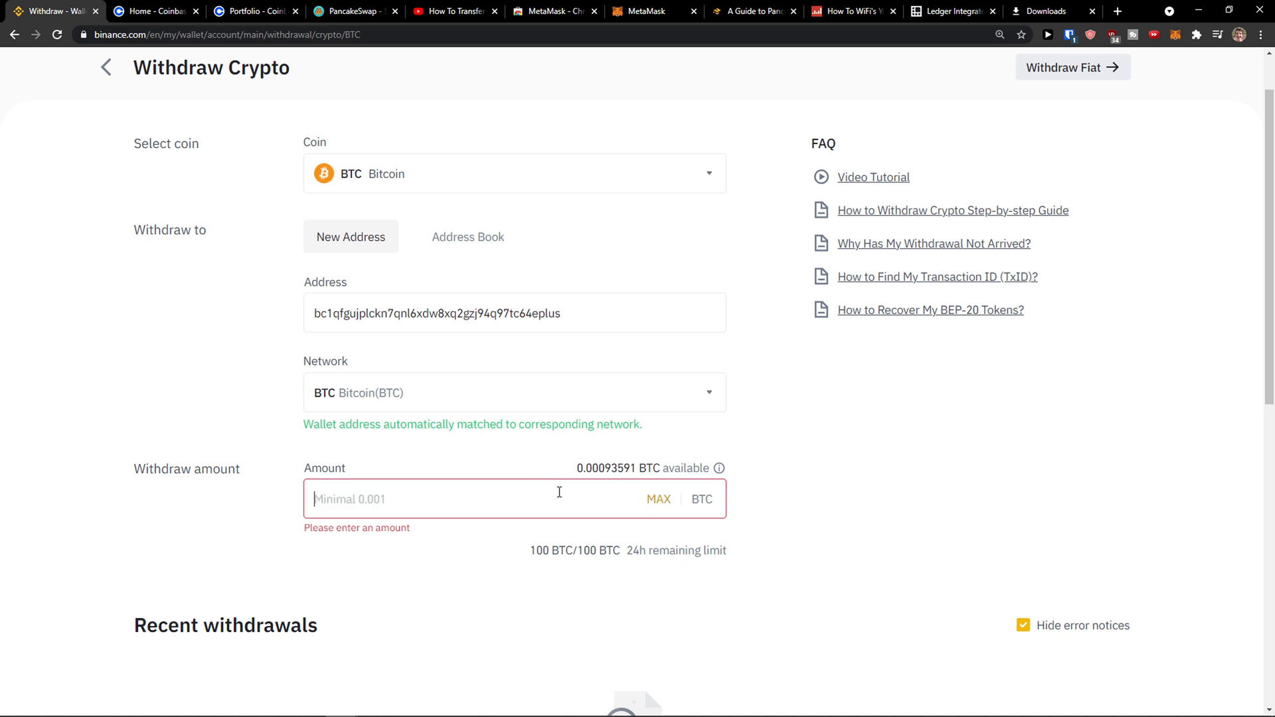
Review the Bitcoin withdrawal form and bring the Exodus window into view
scroll("down", 3)
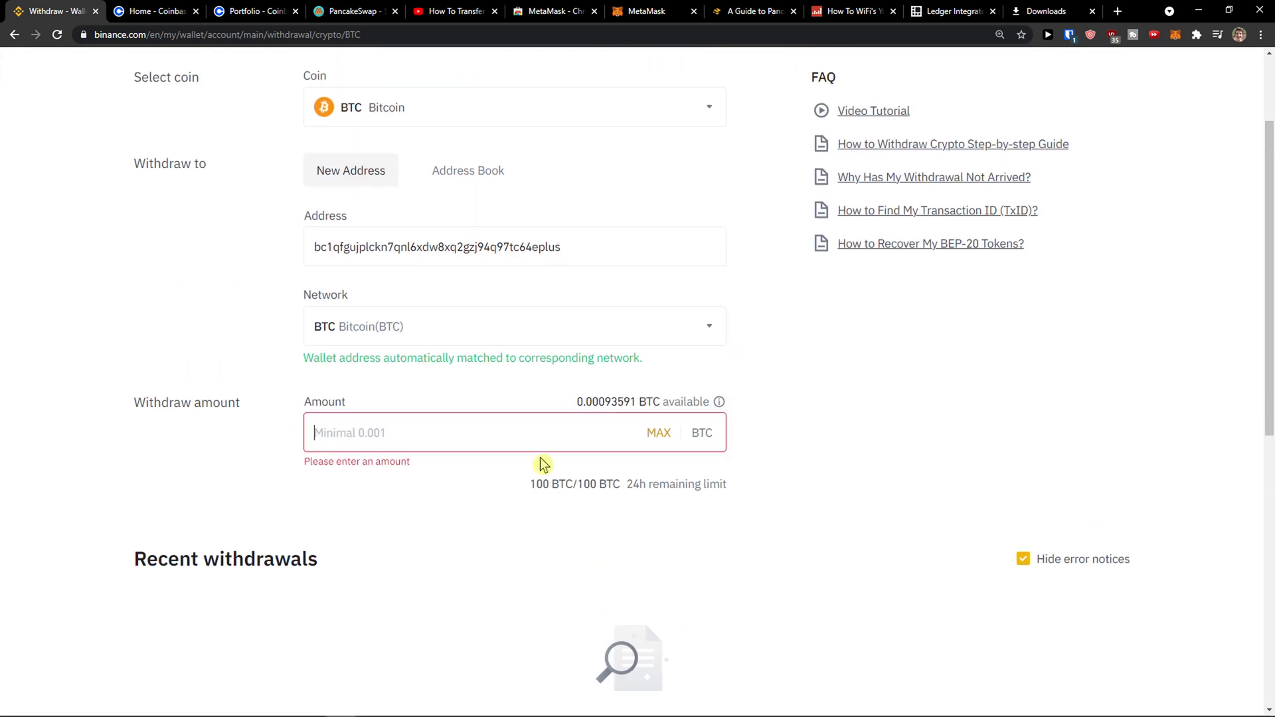
scroll("up", 3)
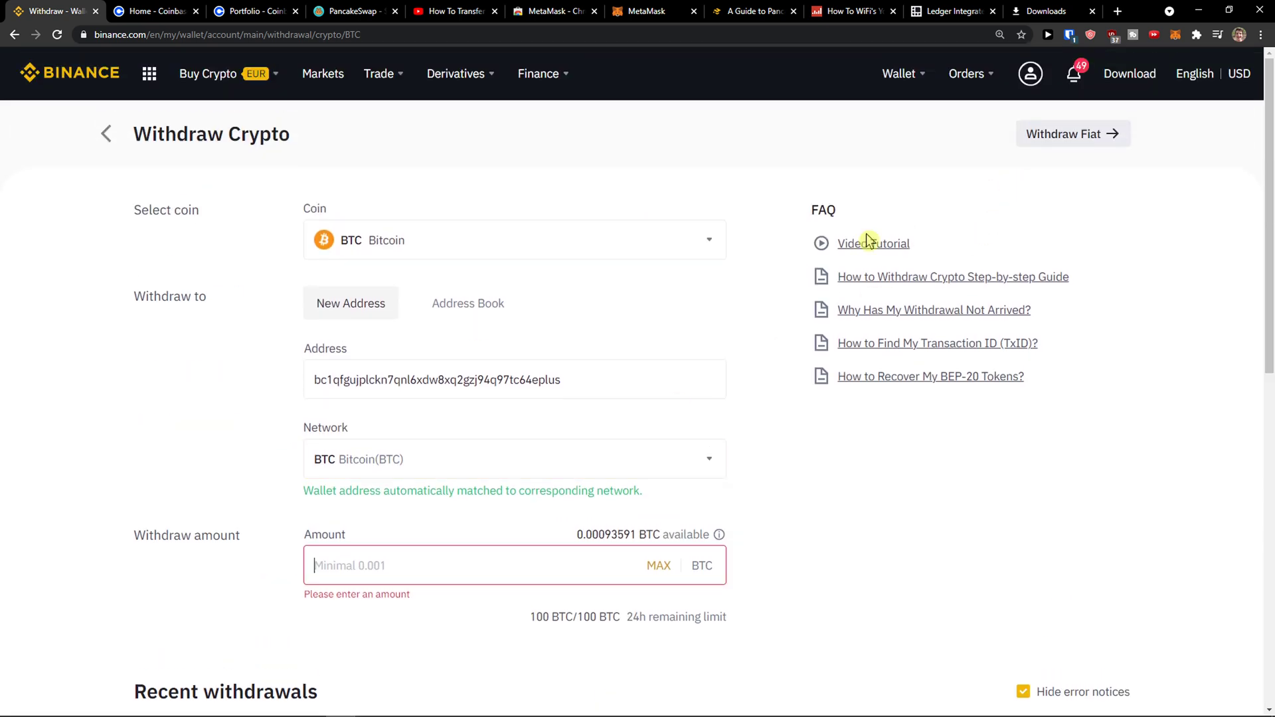
scroll("down", 3)
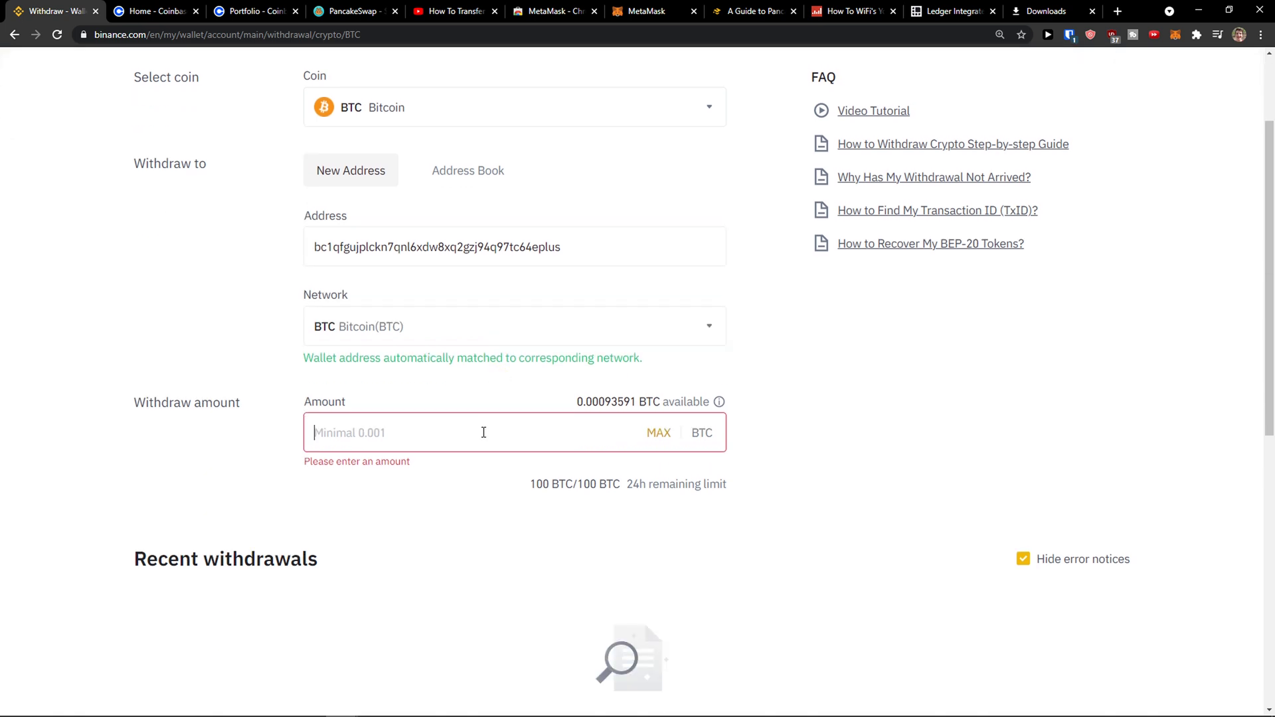
scroll("up", 3)
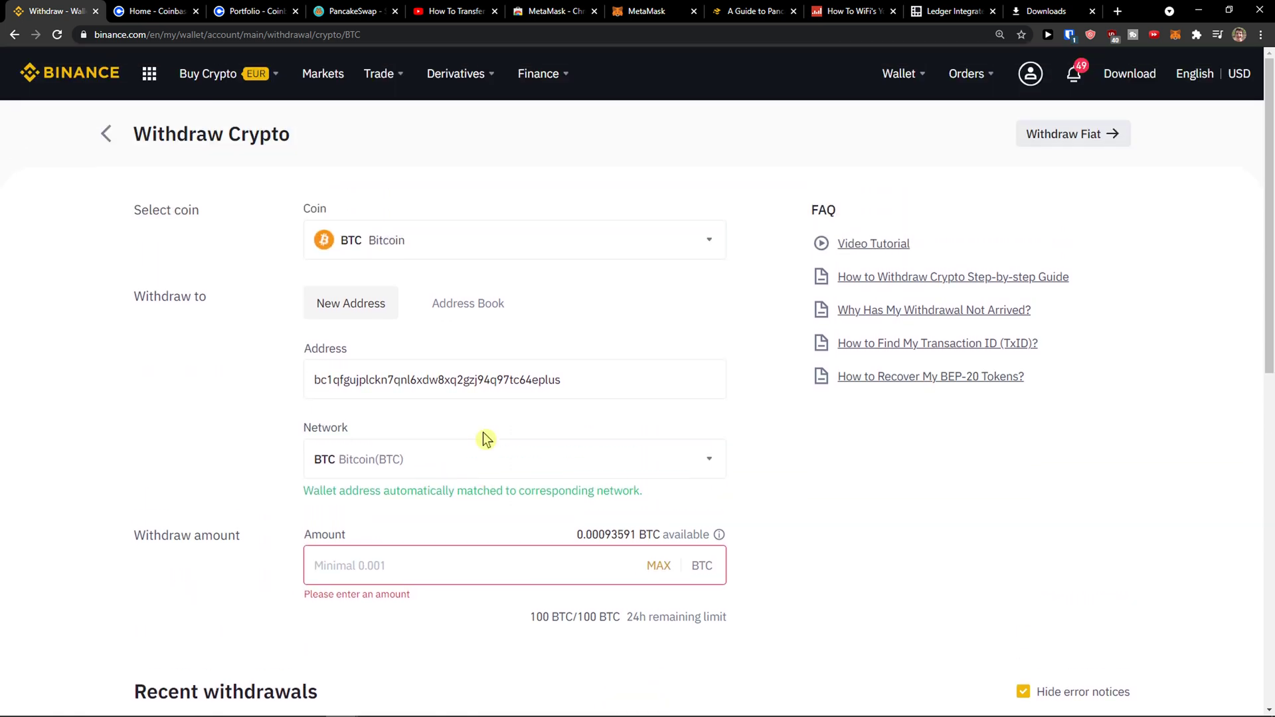
mouse_move(475, 350)
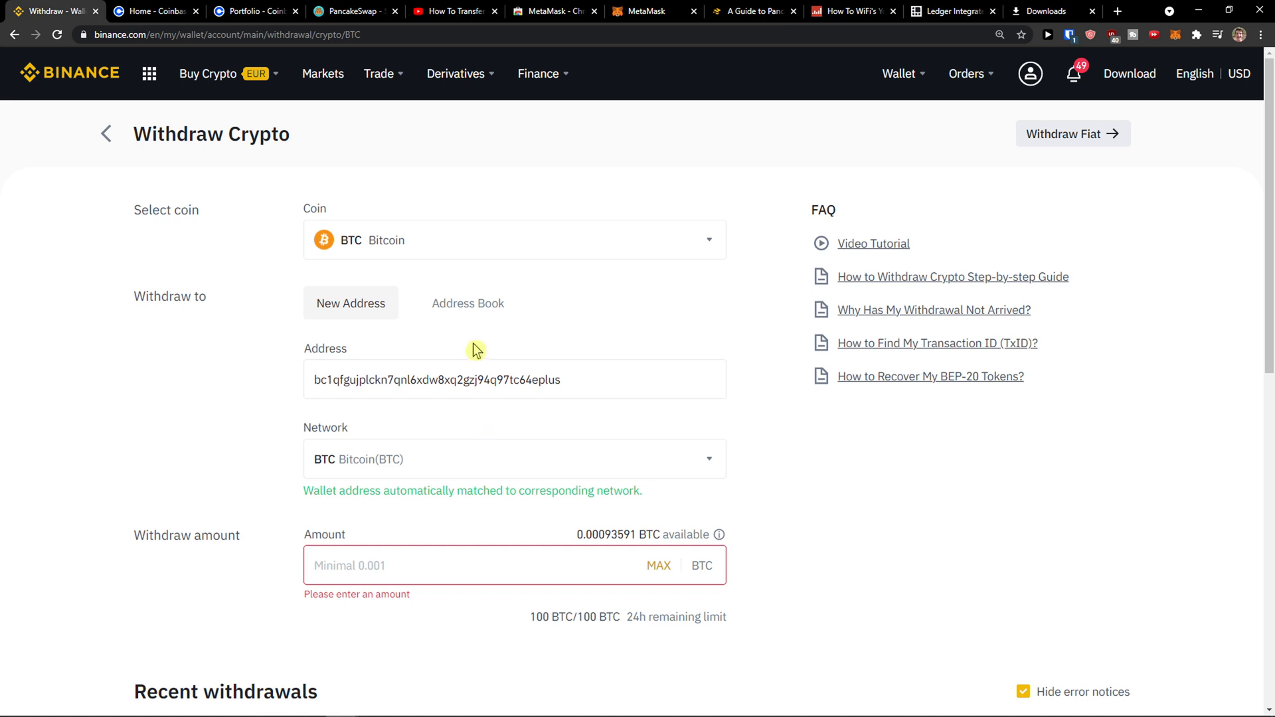
left_click(636, 704)
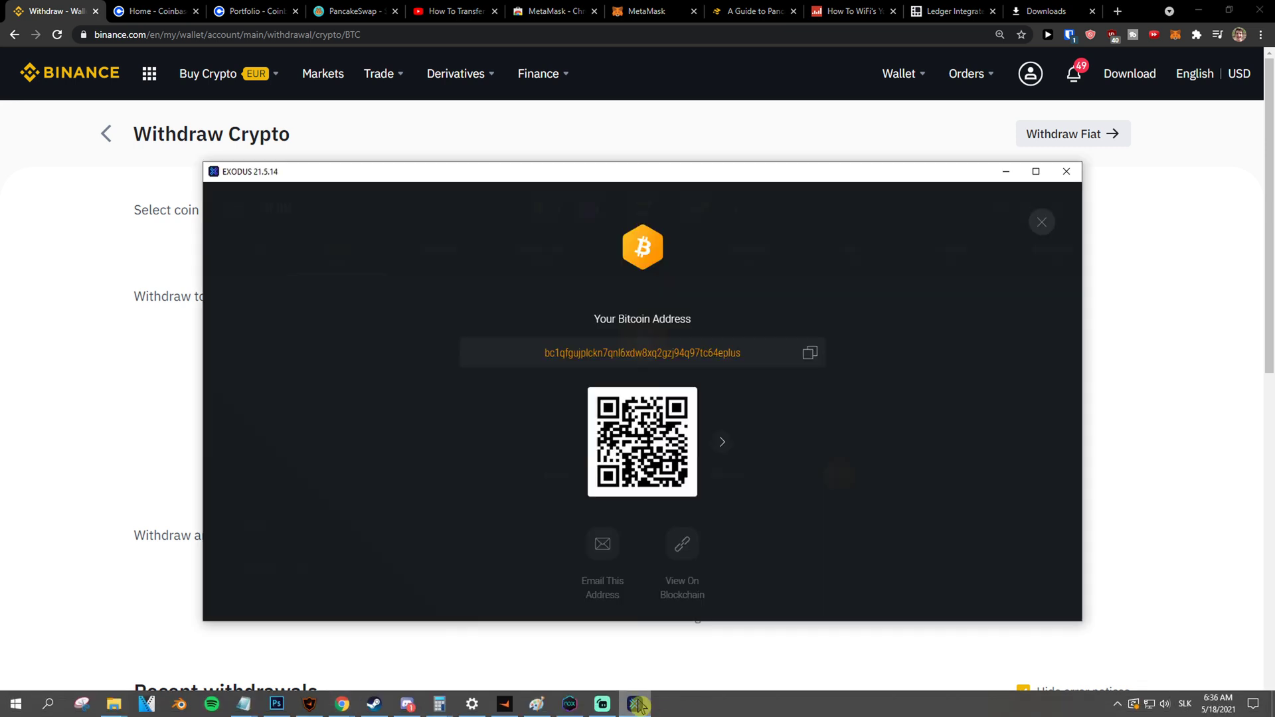
Return to Fiat and Spot, dismiss the Transfer form, and view crypto balances
left_click(105, 134)
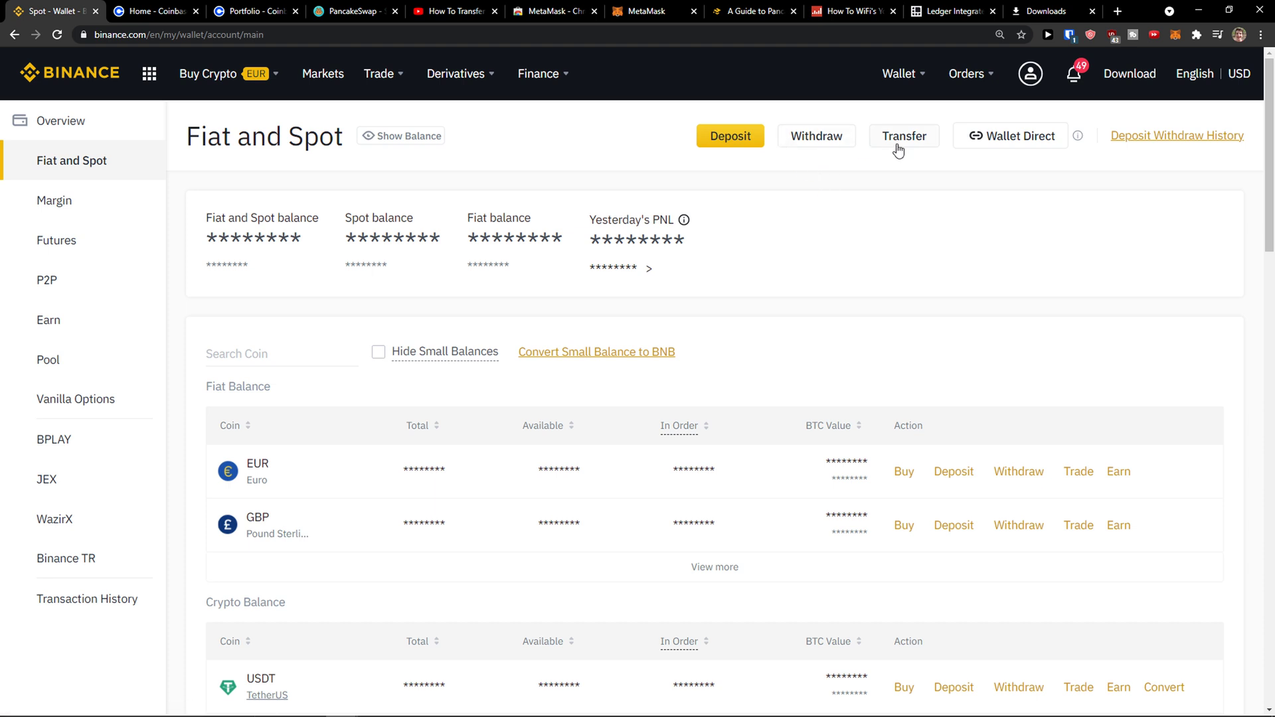
left_click(903, 136)
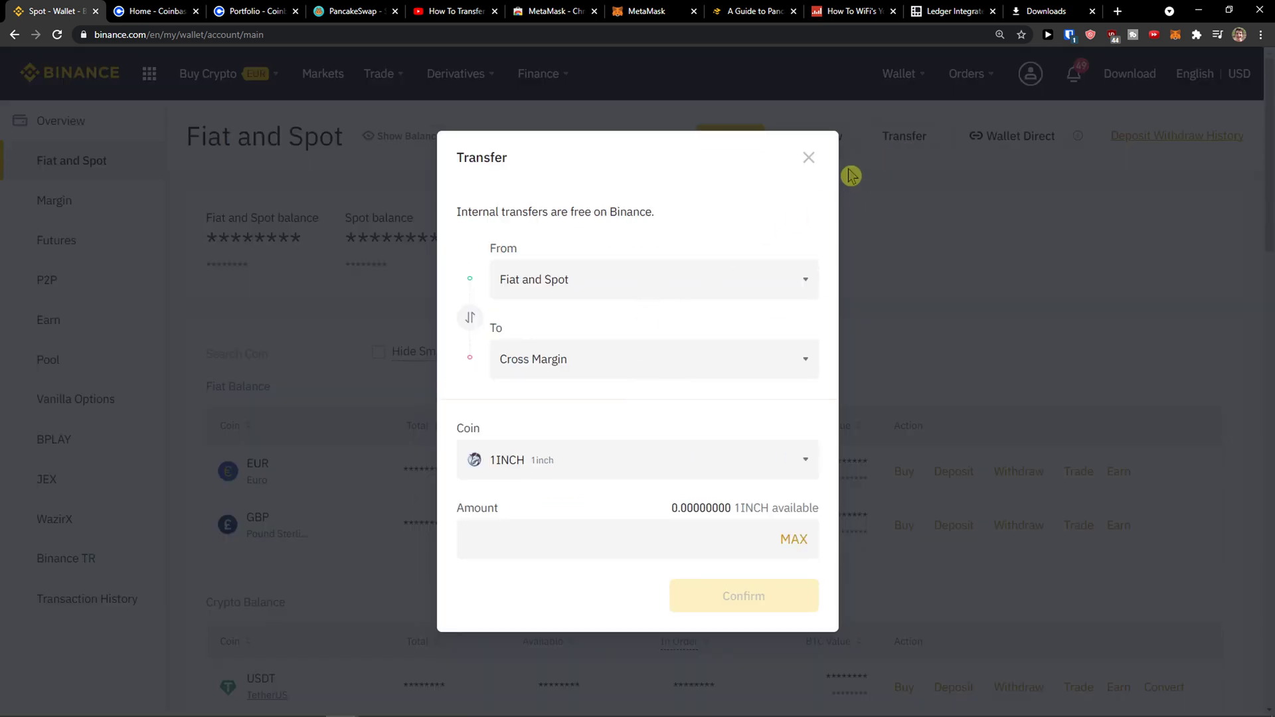
left_click(808, 158)
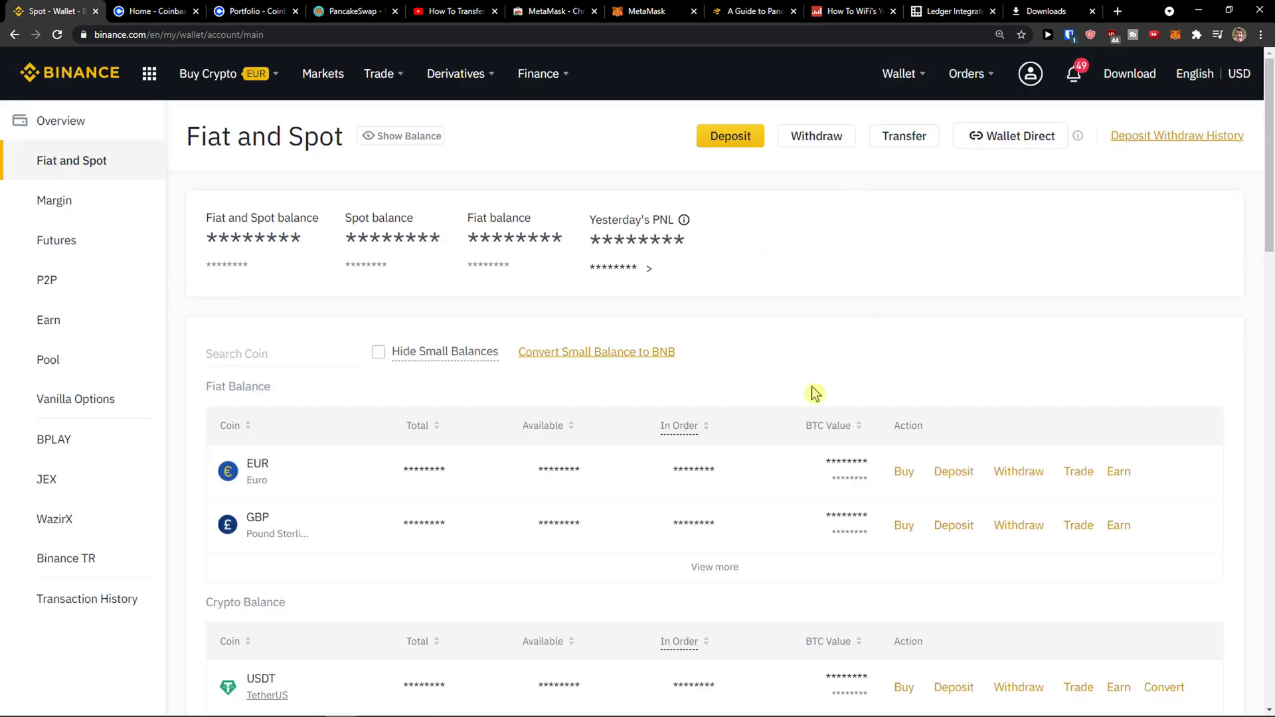
scroll("down", 3)
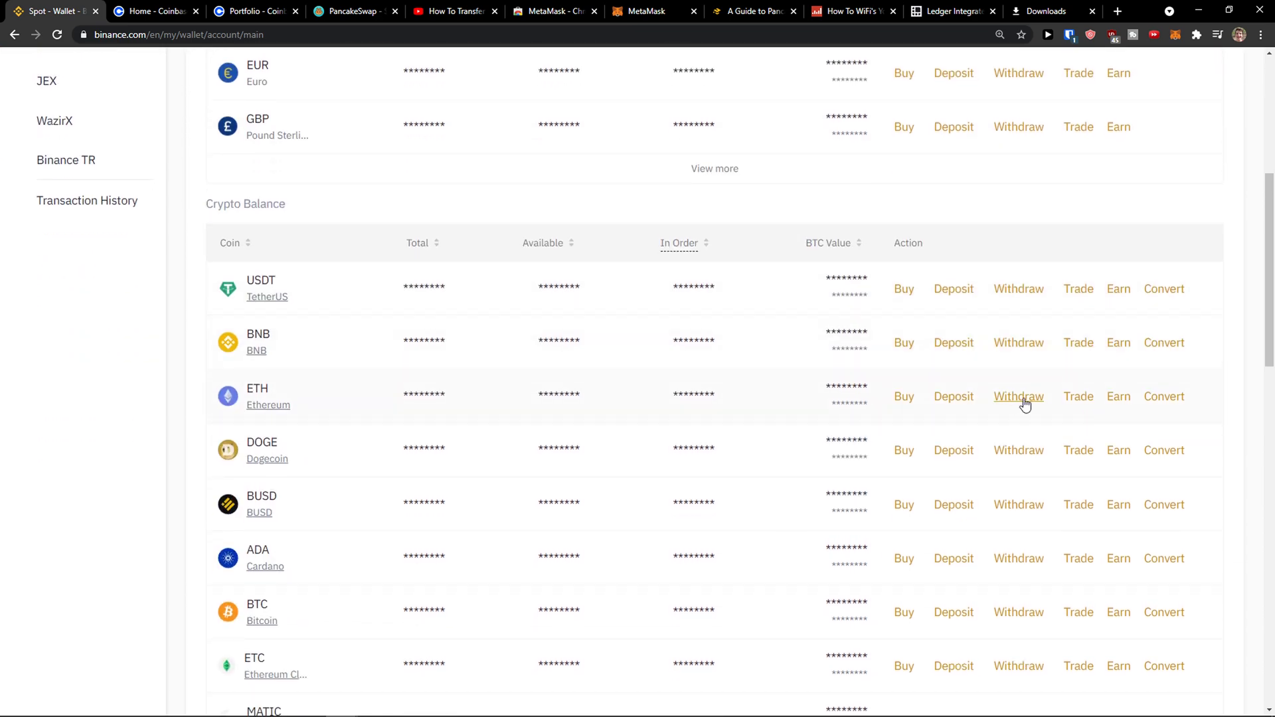
Start an ETH withdrawal and view the BEP2, BEP20 and ERC20 network options
left_click(1018, 396)
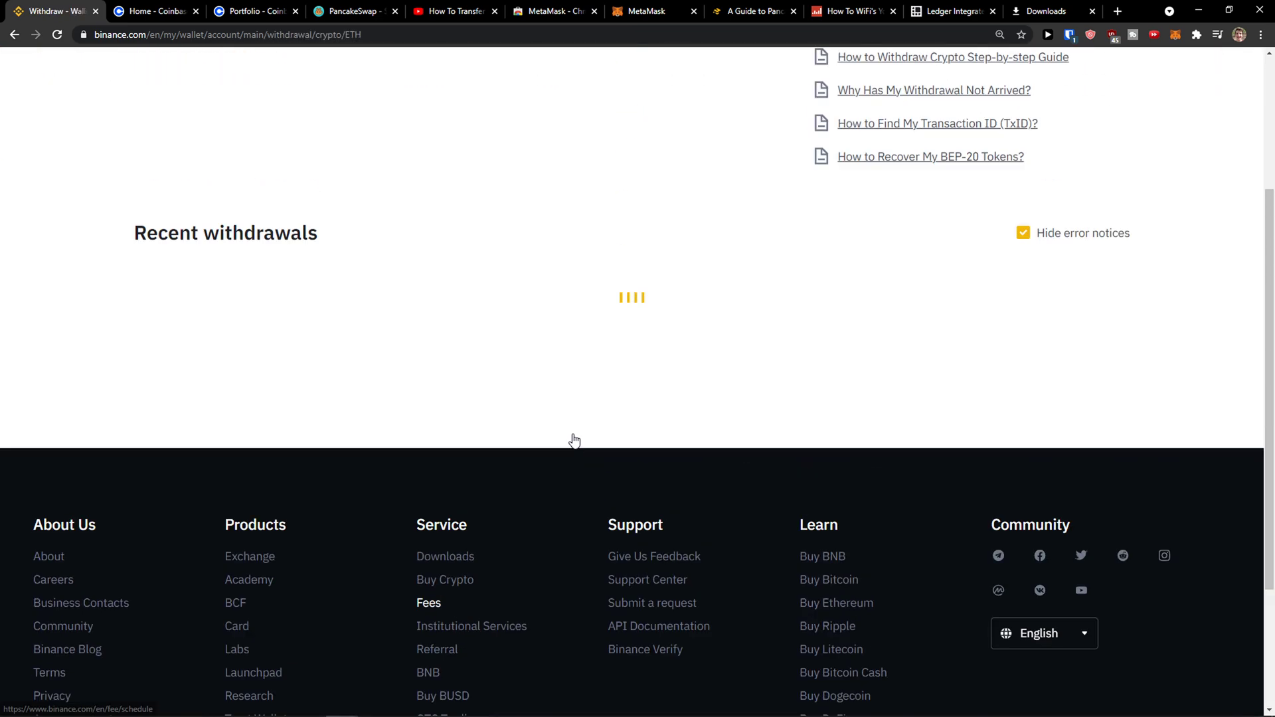
scroll("up", 3)
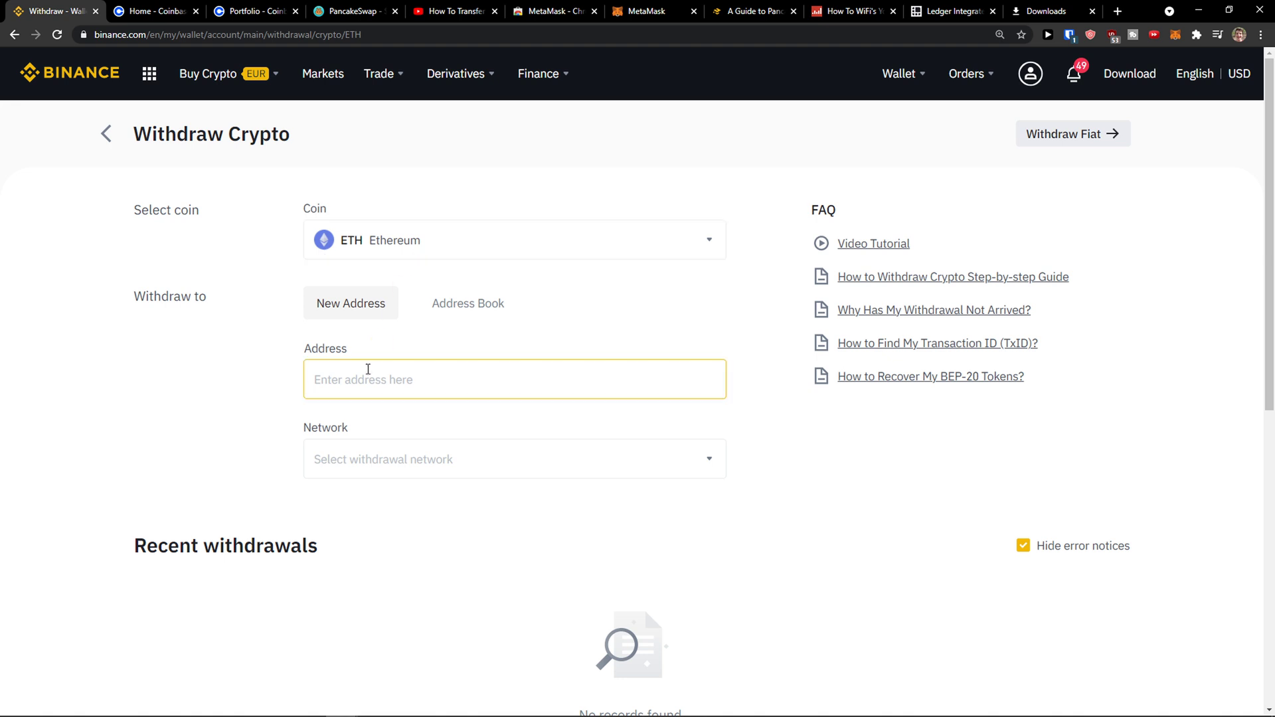
left_click(513, 459)
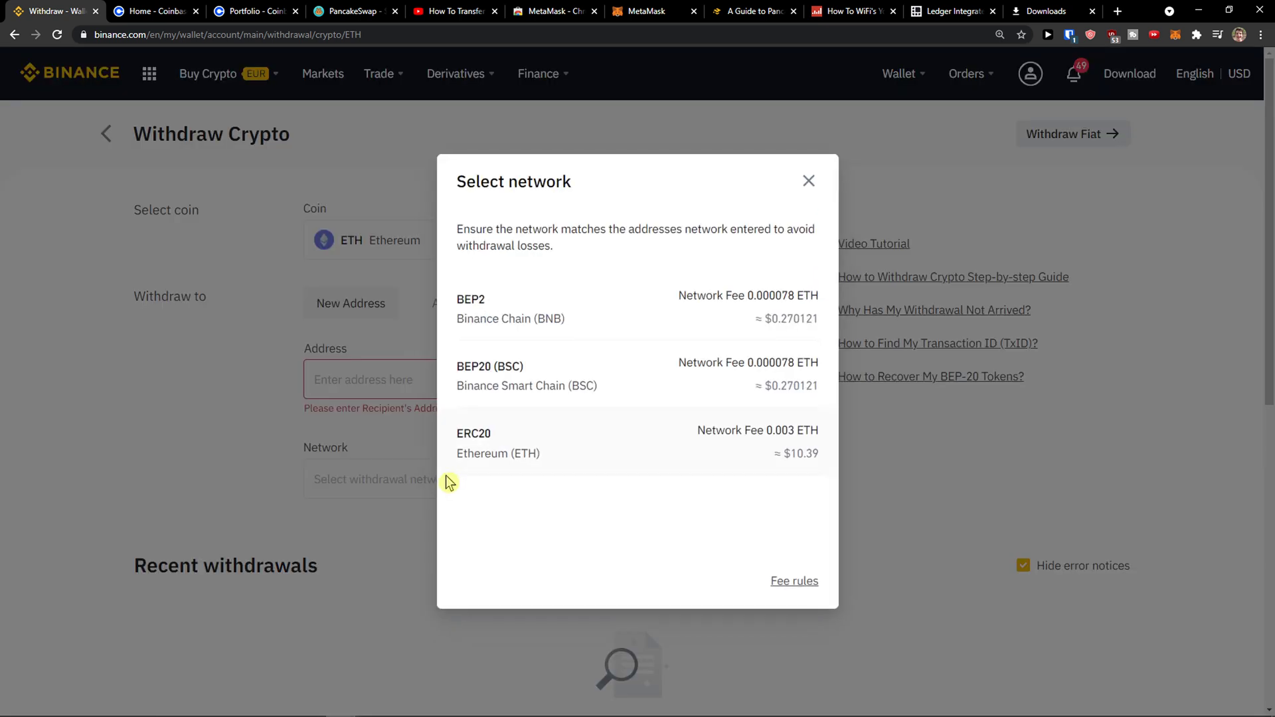
mouse_move(731, 524)
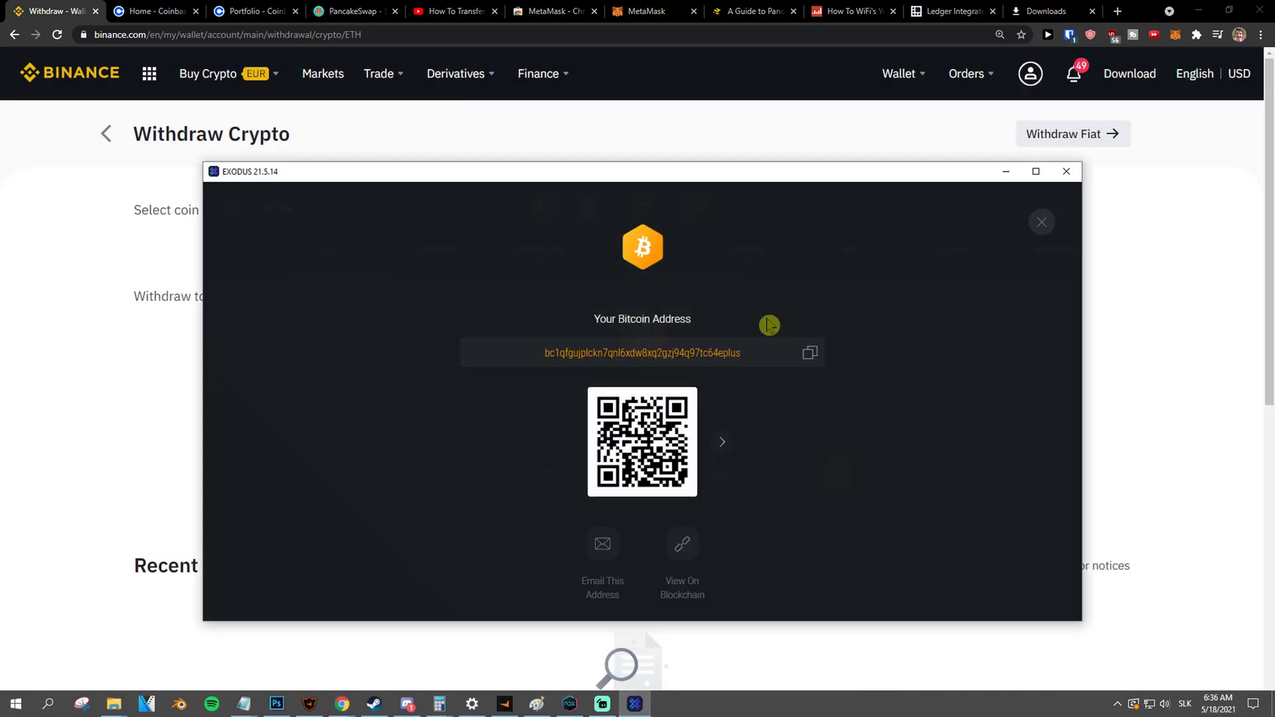
In Exodus, close the Bitcoin receive view and show the Ethereum receive address
left_click(1041, 222)
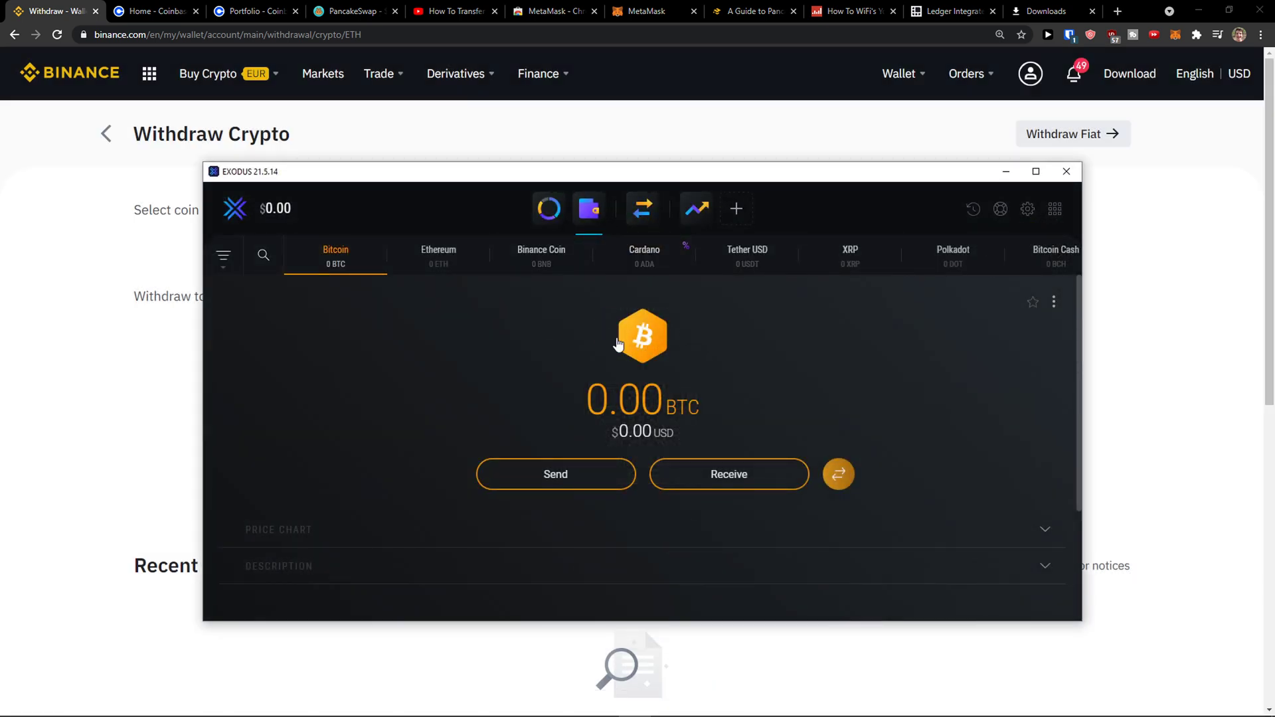
left_click(438, 255)
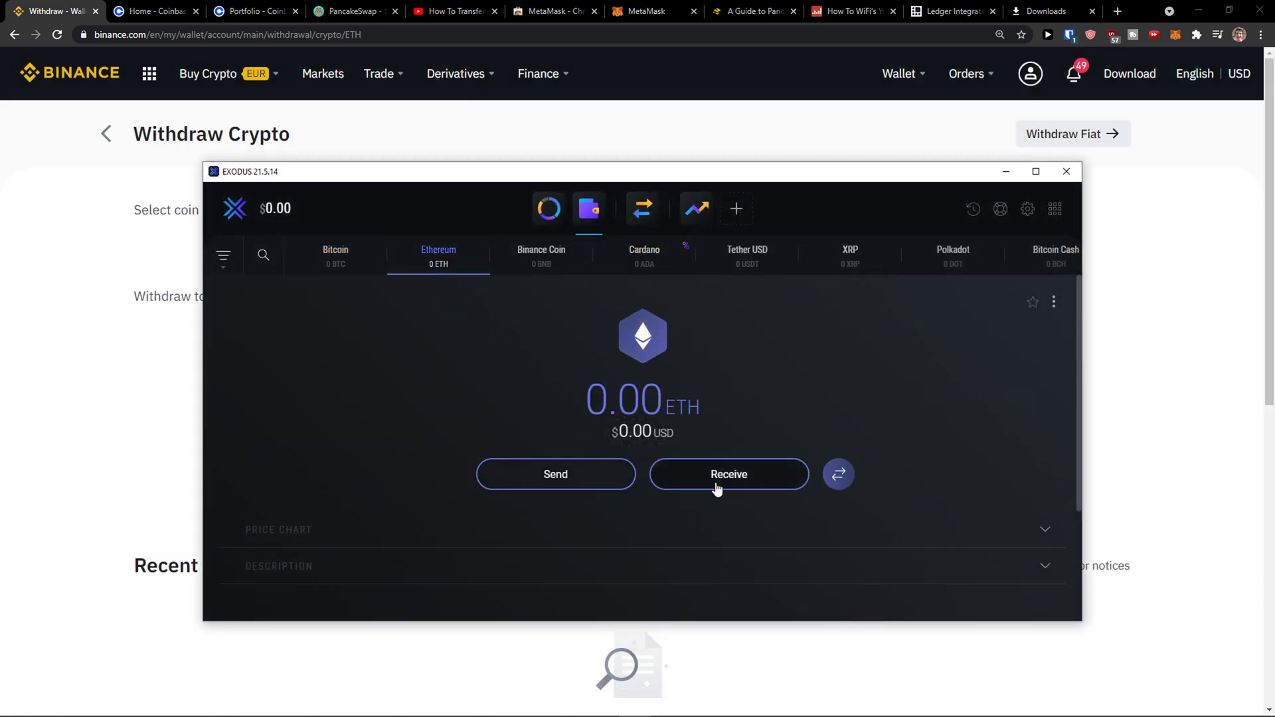
left_click(727, 474)
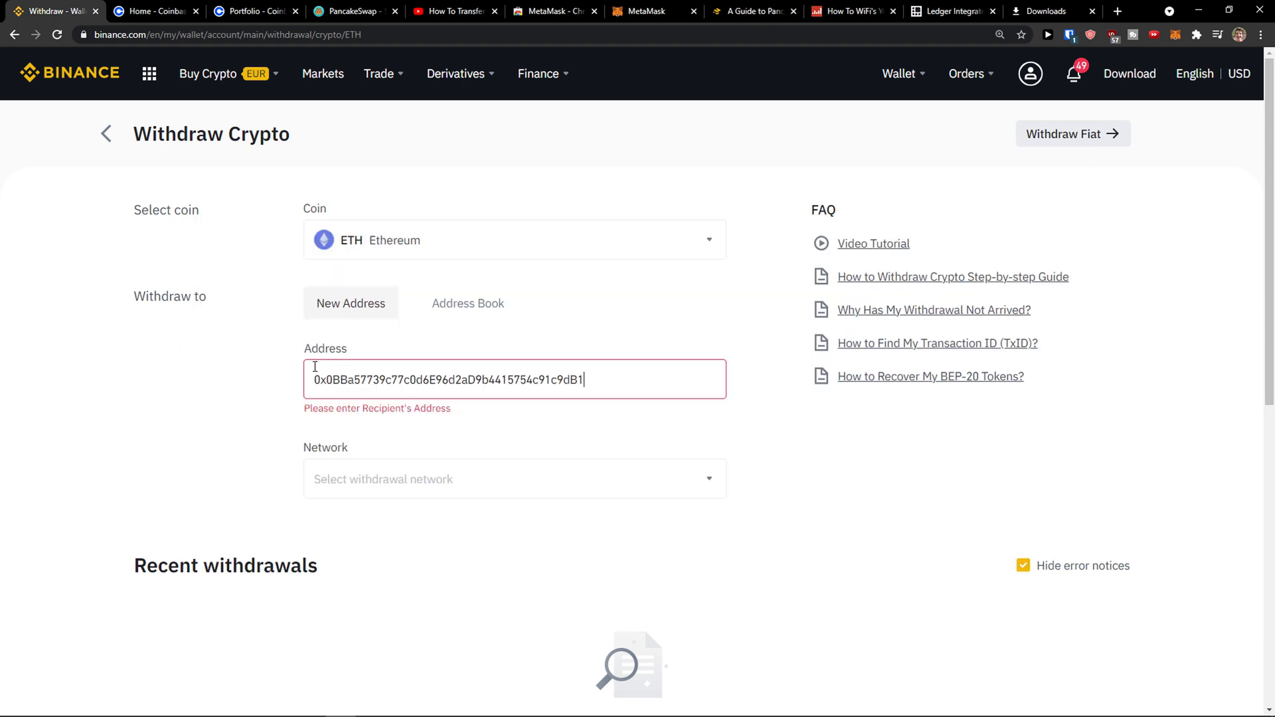
Select the ERC20 network, acknowledge the warning, and enter the maximum 0.03975072 ETH
left_click(514, 479)
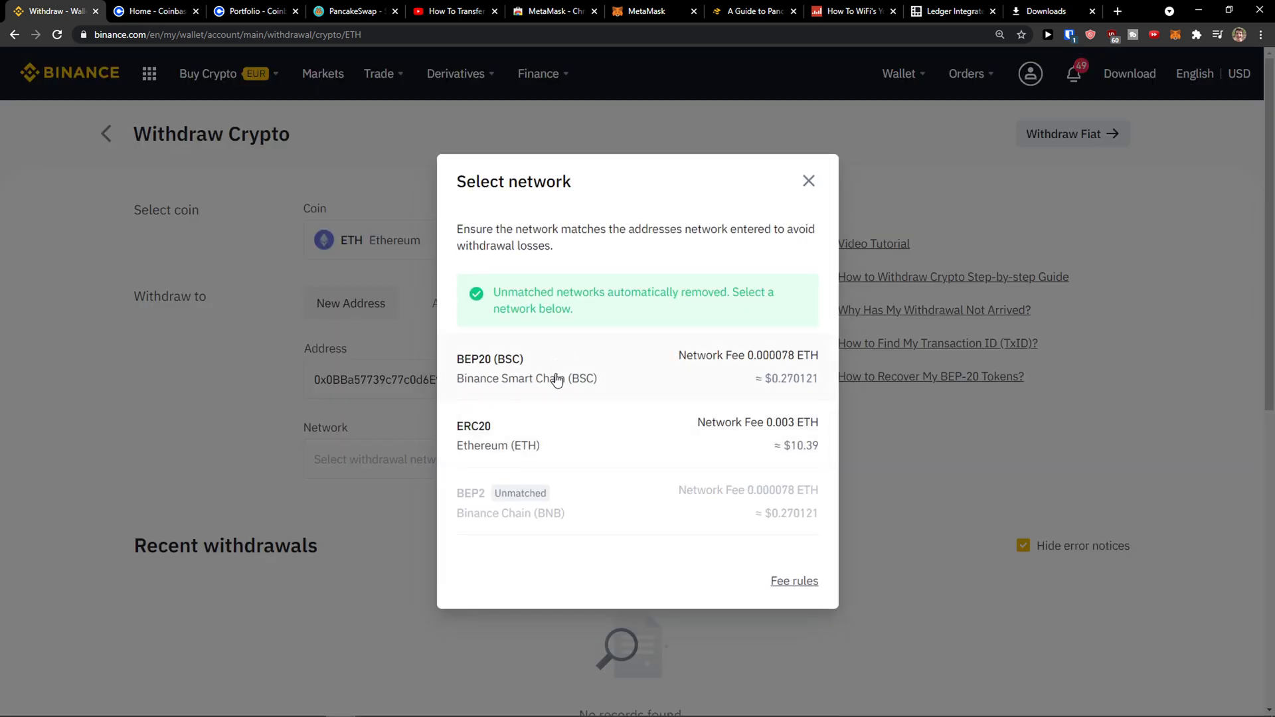
left_click(527, 367)
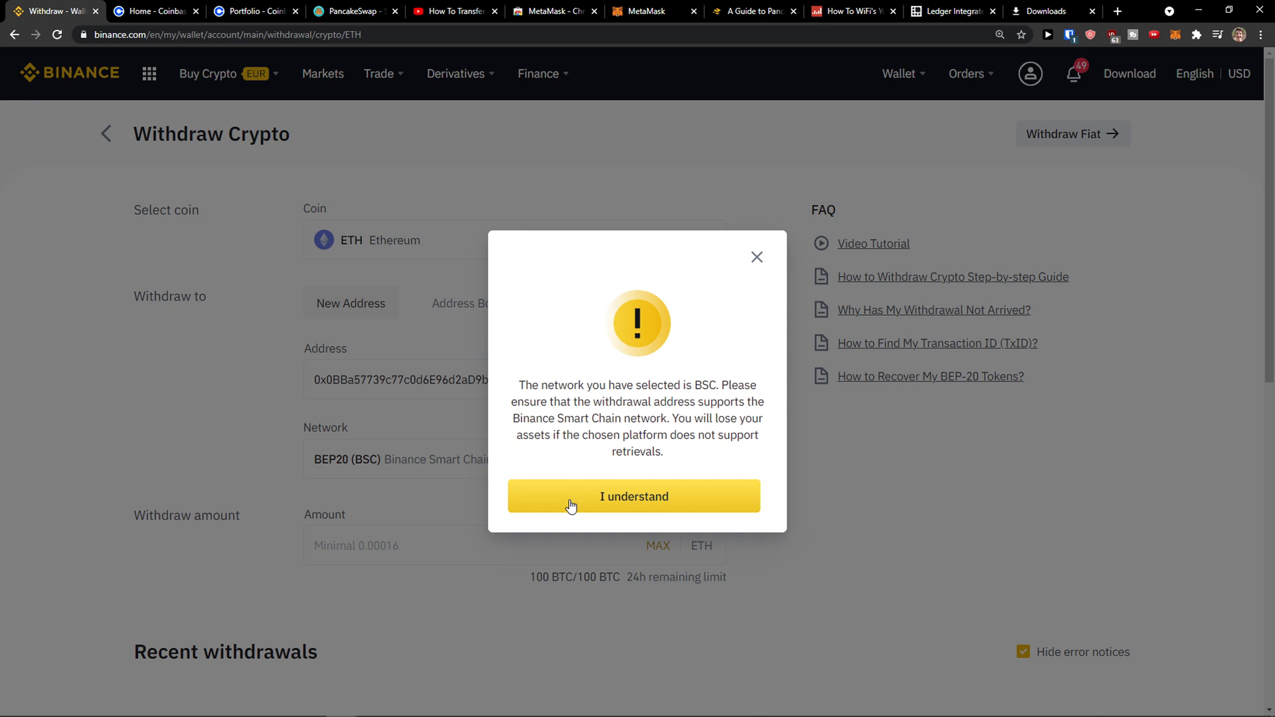
left_click(633, 496)
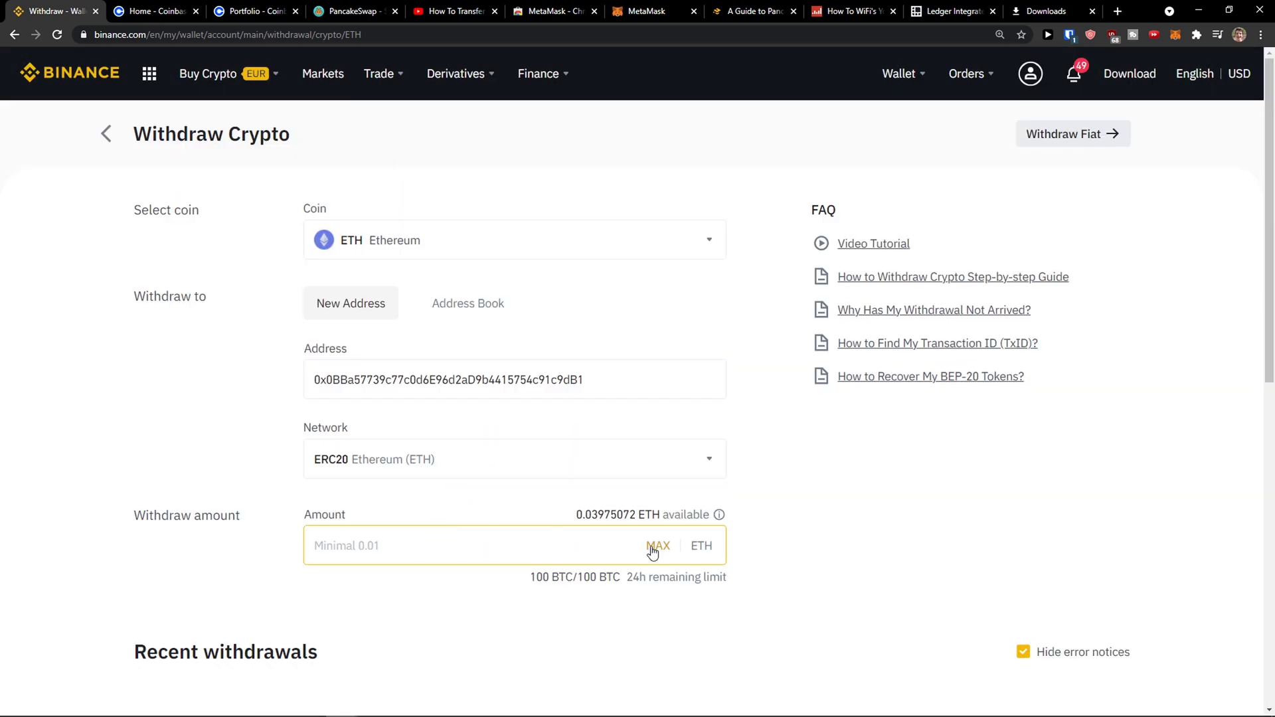
left_click(658, 546)
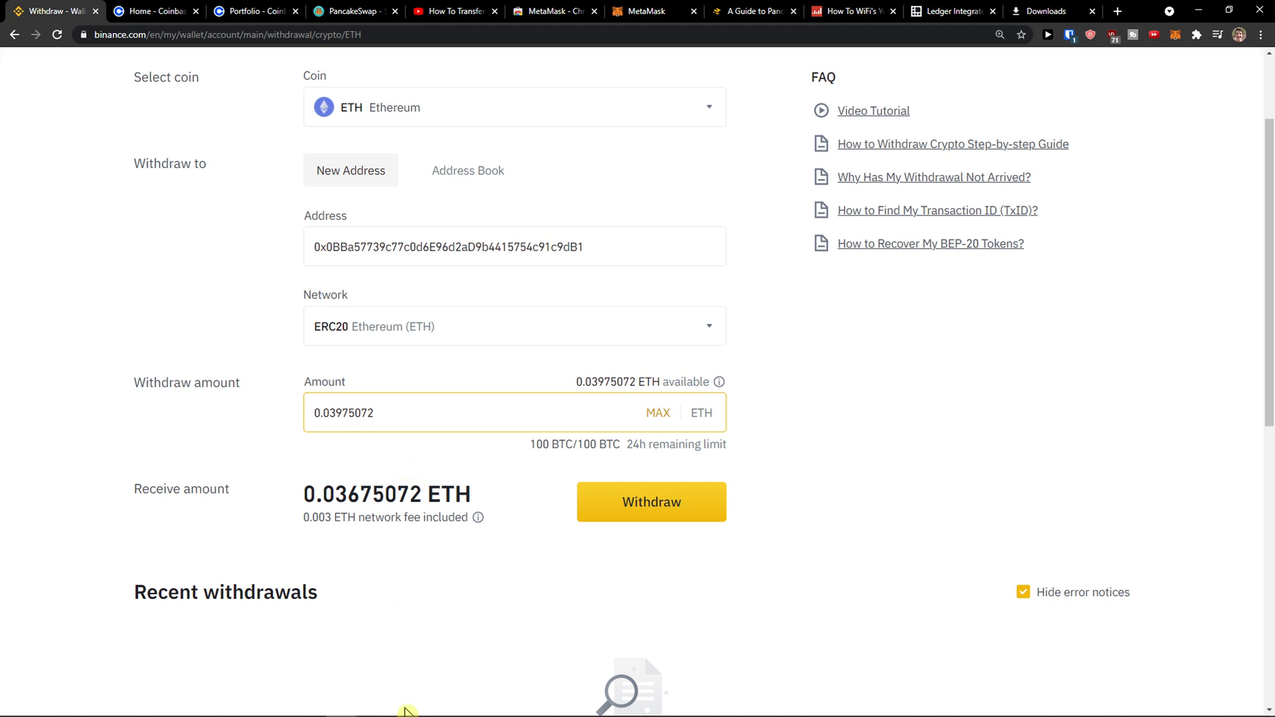
mouse_move(571, 696)
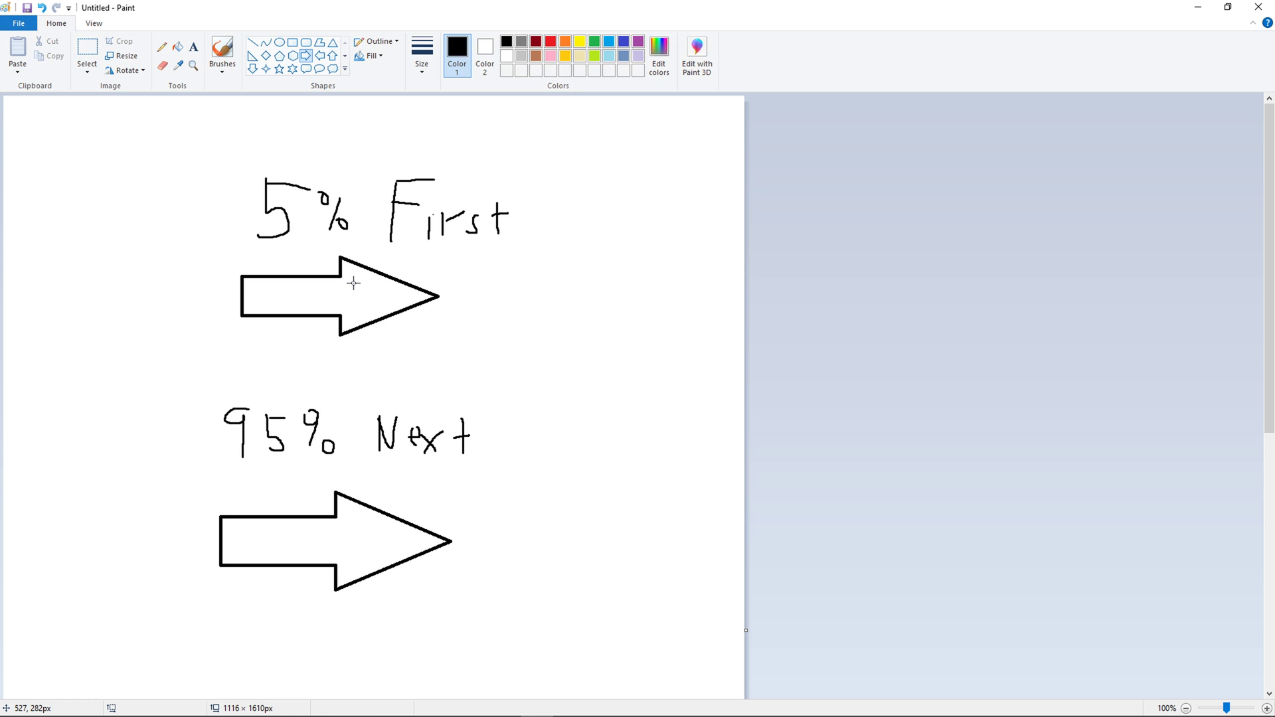
mouse_move(285, 399)
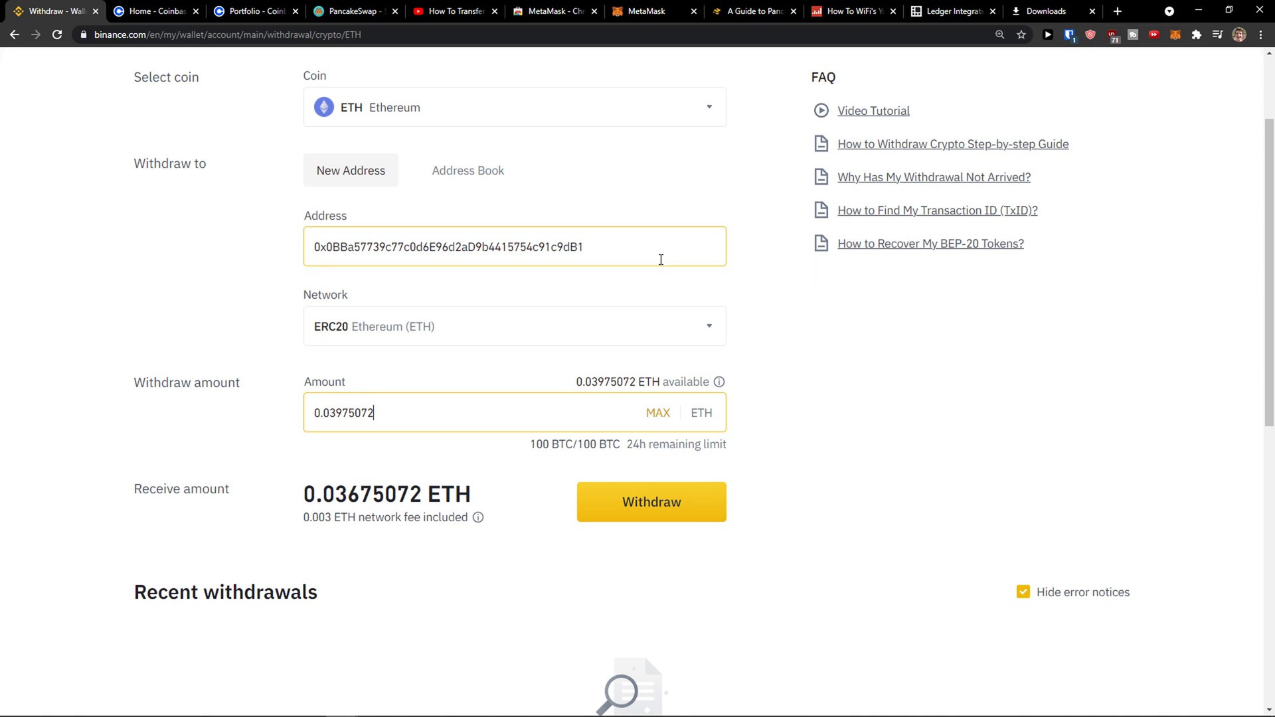
scroll("up", 3)
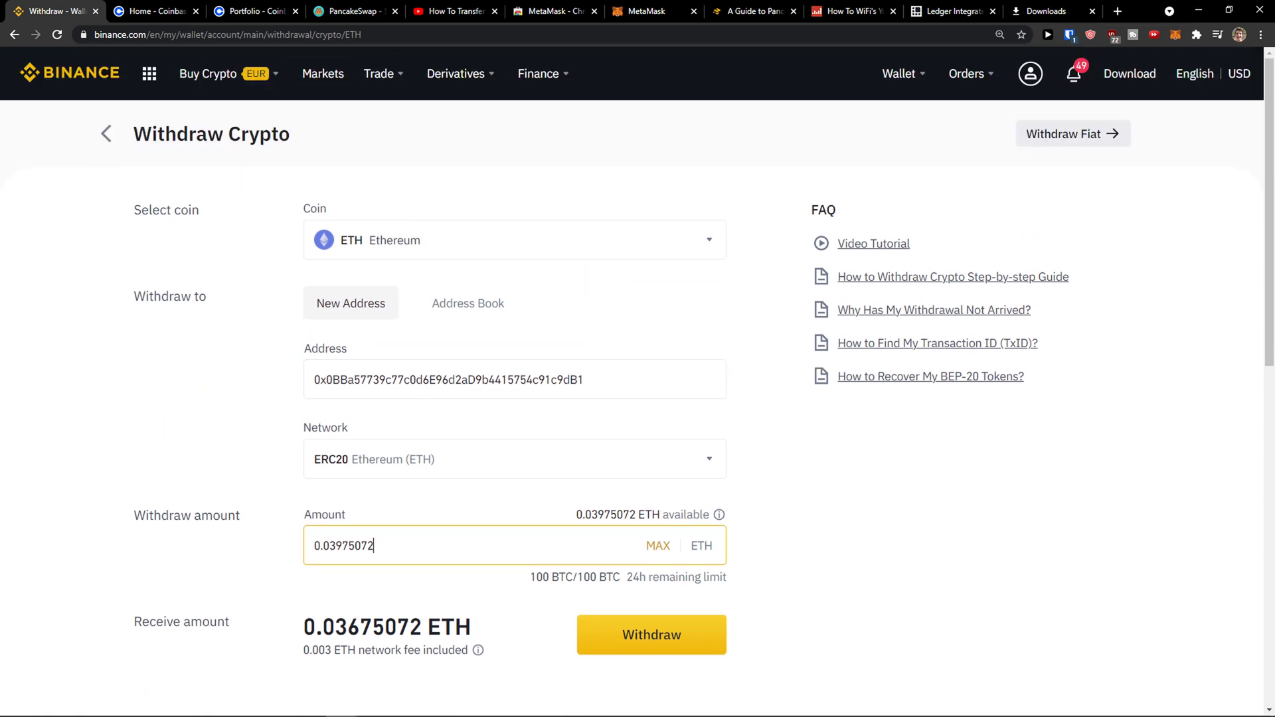